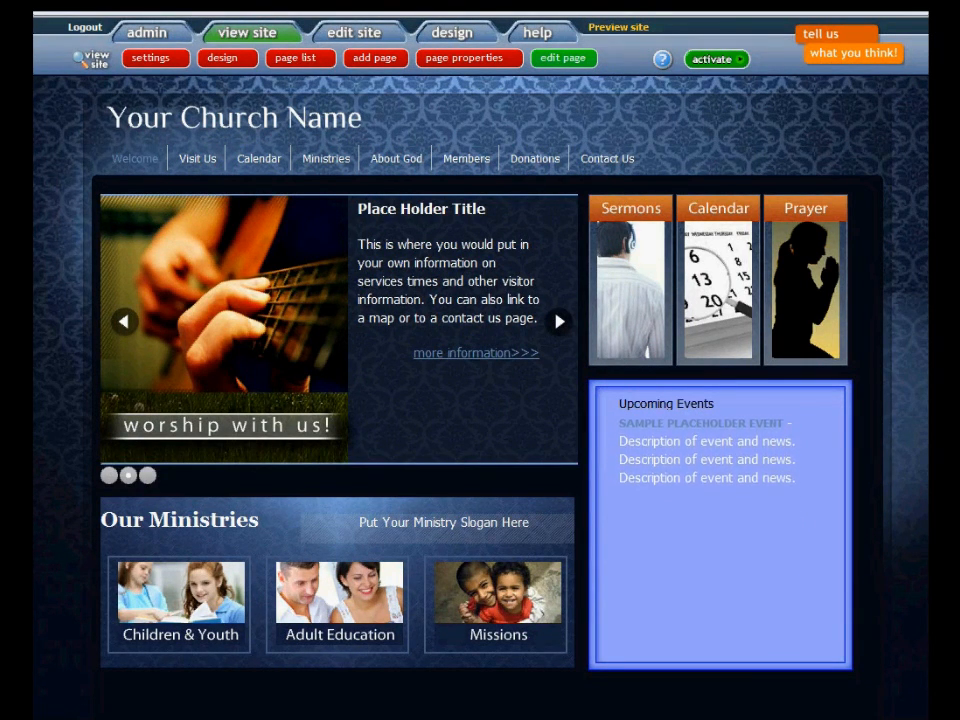
- Preview the existing slides: Worship With Us, Sunday School and Get Connected
click(559, 321)
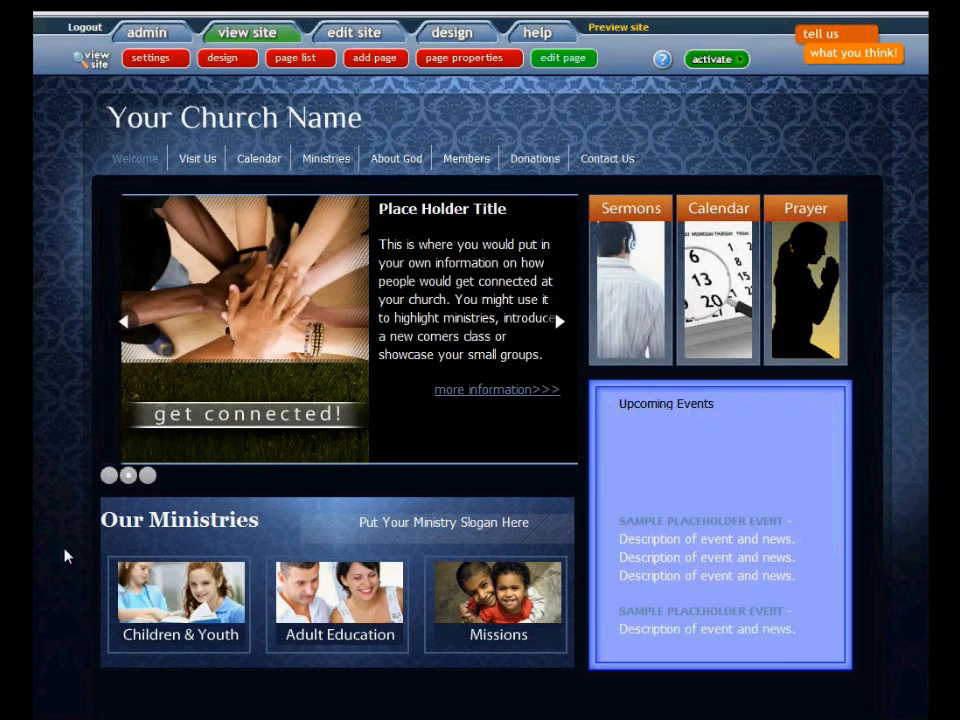
click(560, 321)
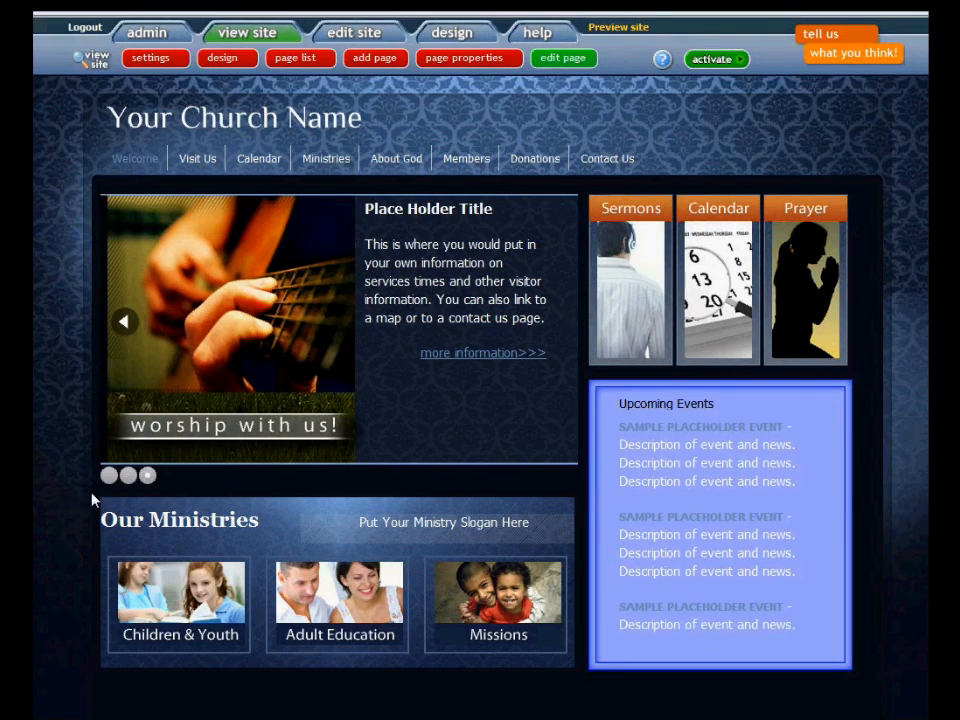
click(127, 475)
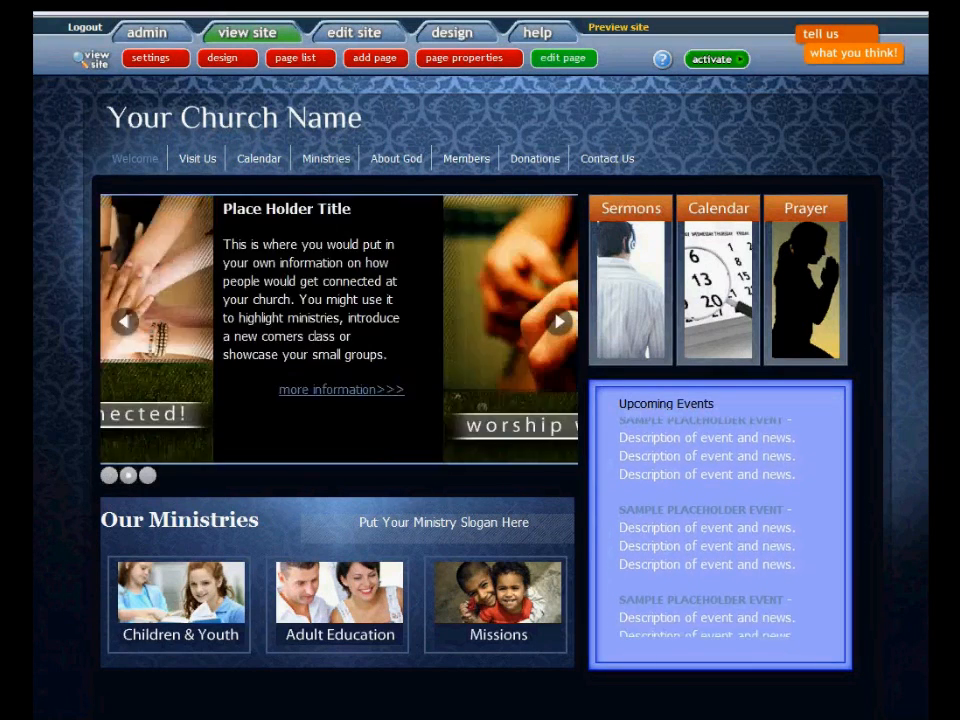
click(558, 321)
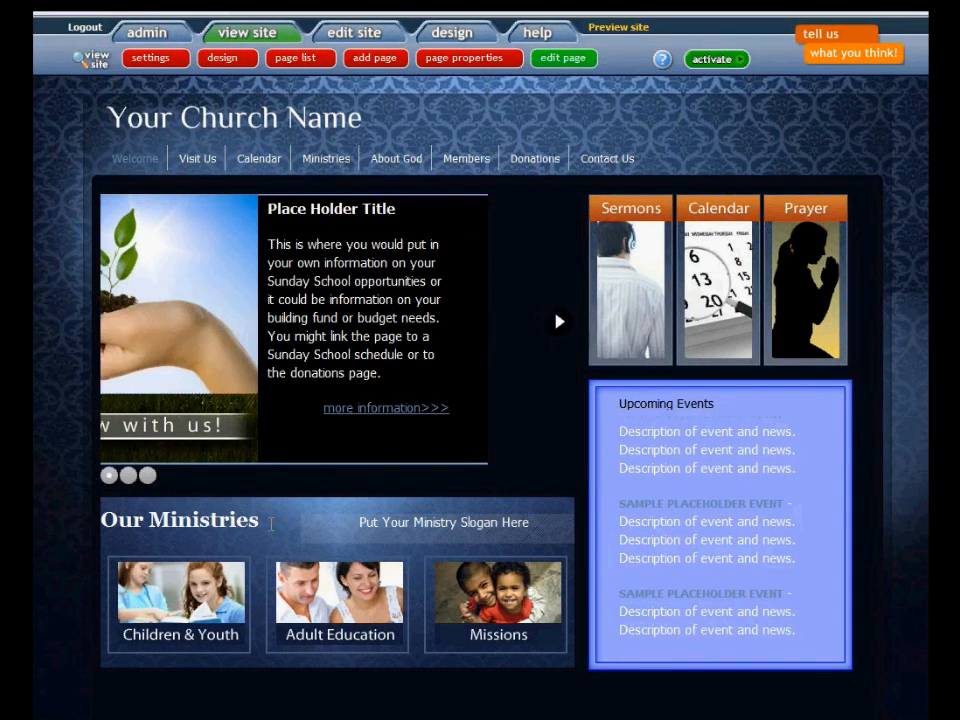
click(558, 321)
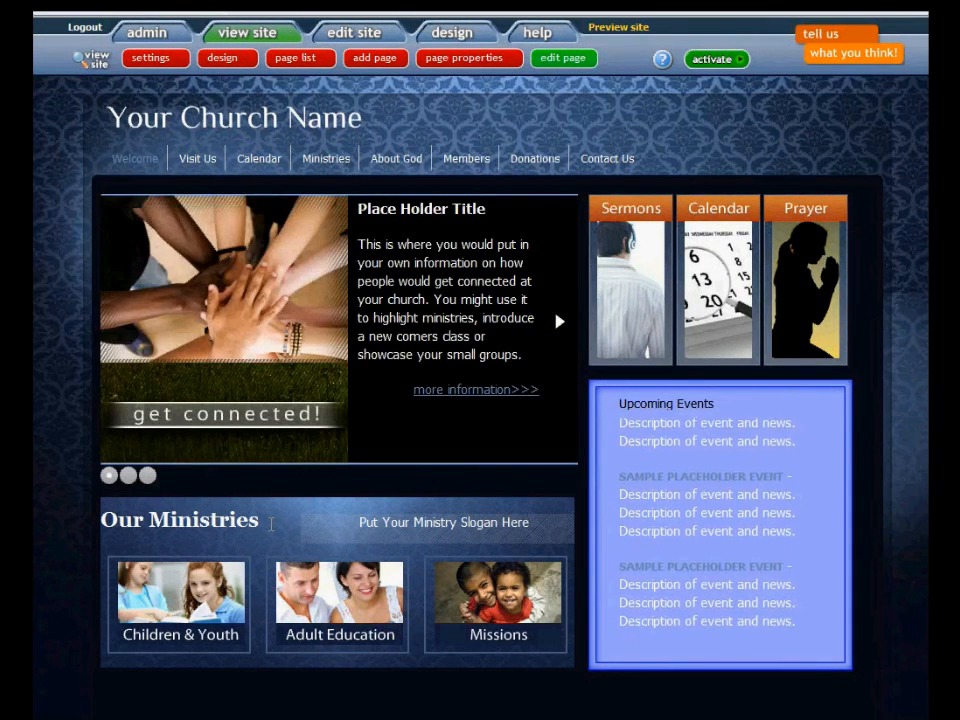
scroll(down, 3)
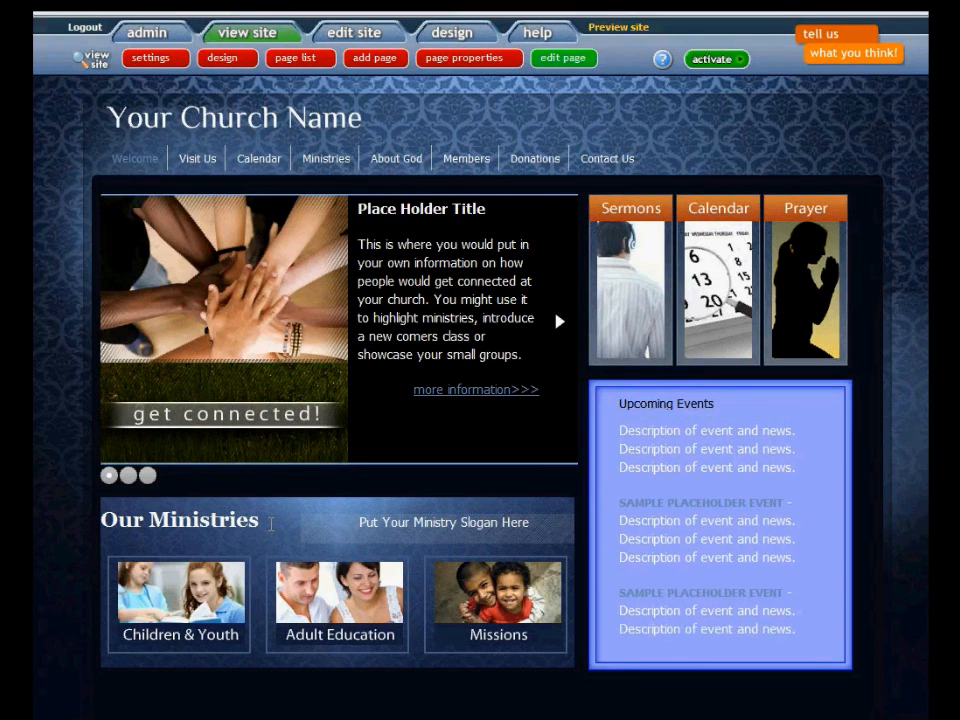
- Enter layout editing and add a content slider from Design/layout to section 2
click(558, 321)
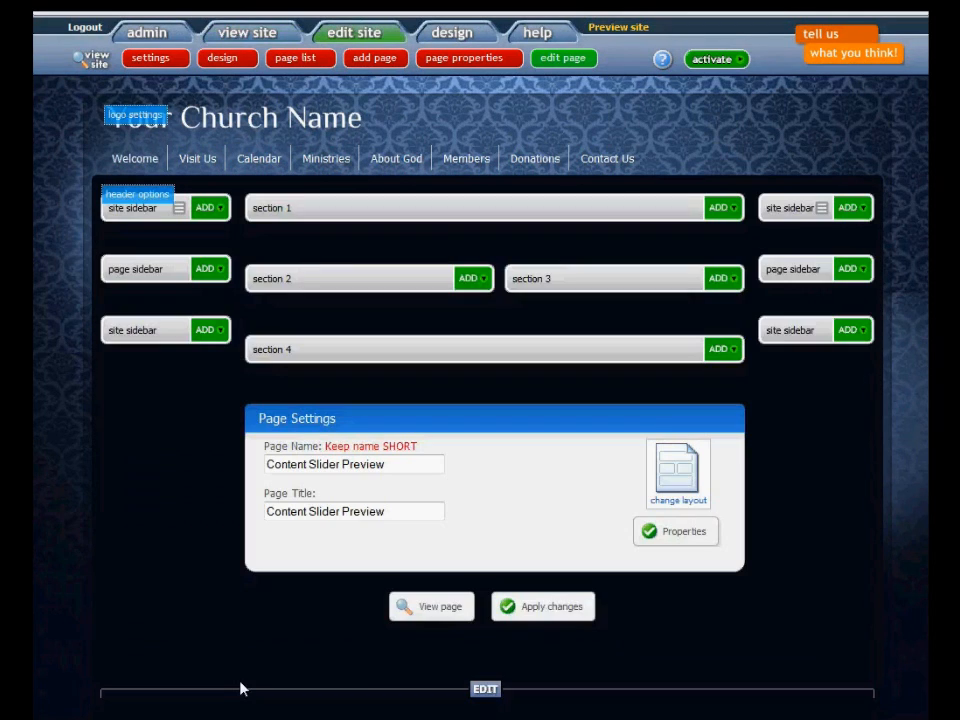
mouse_move(471, 308)
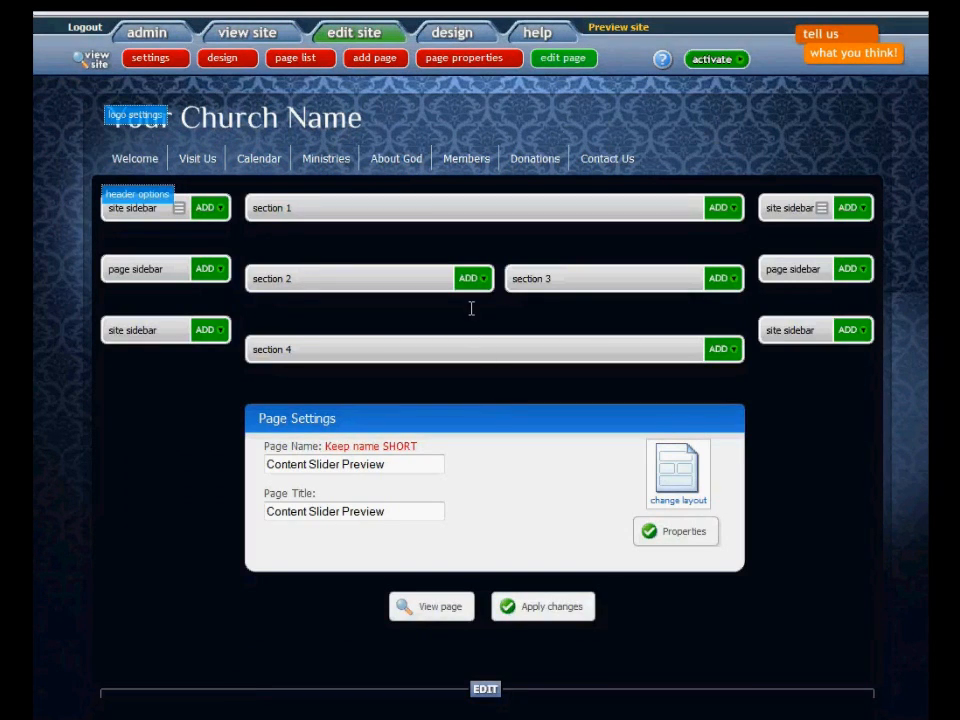
mouse_move(472, 278)
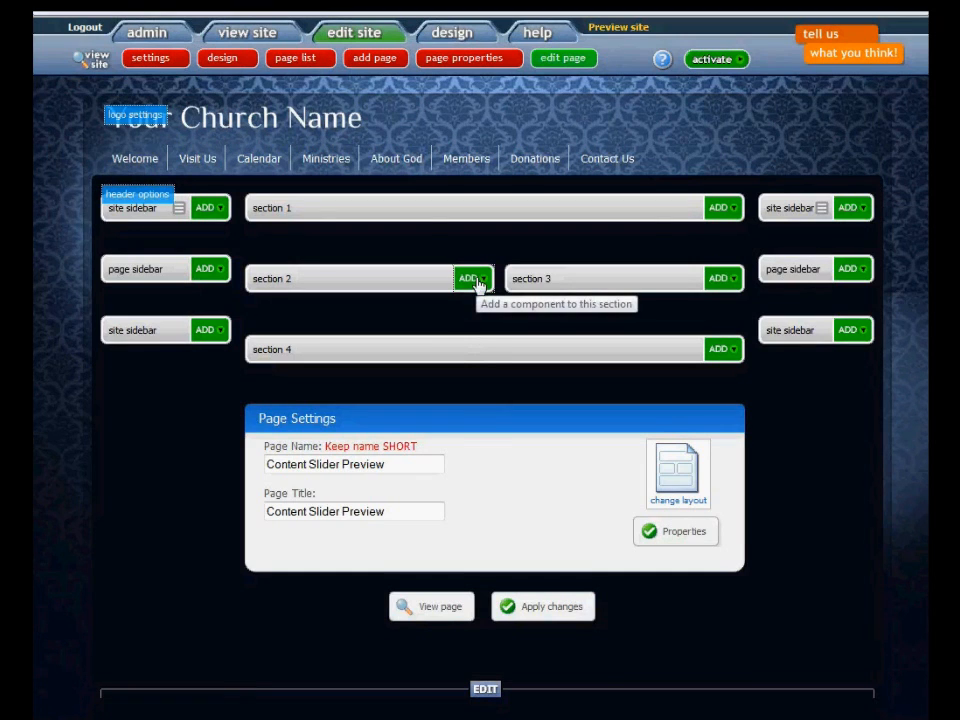
click(470, 278)
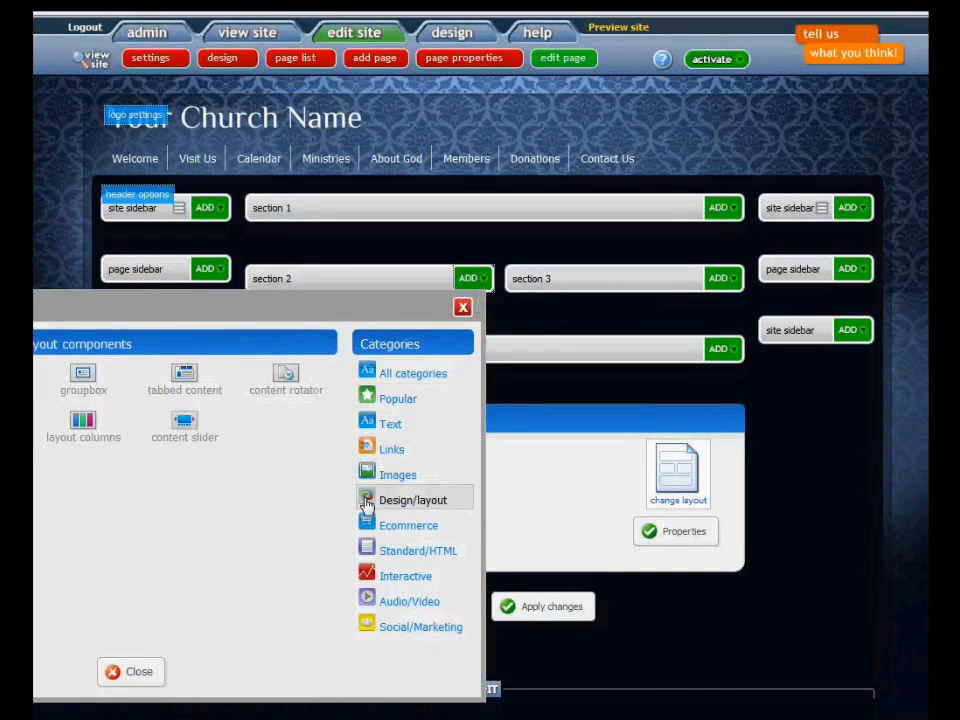
click(184, 420)
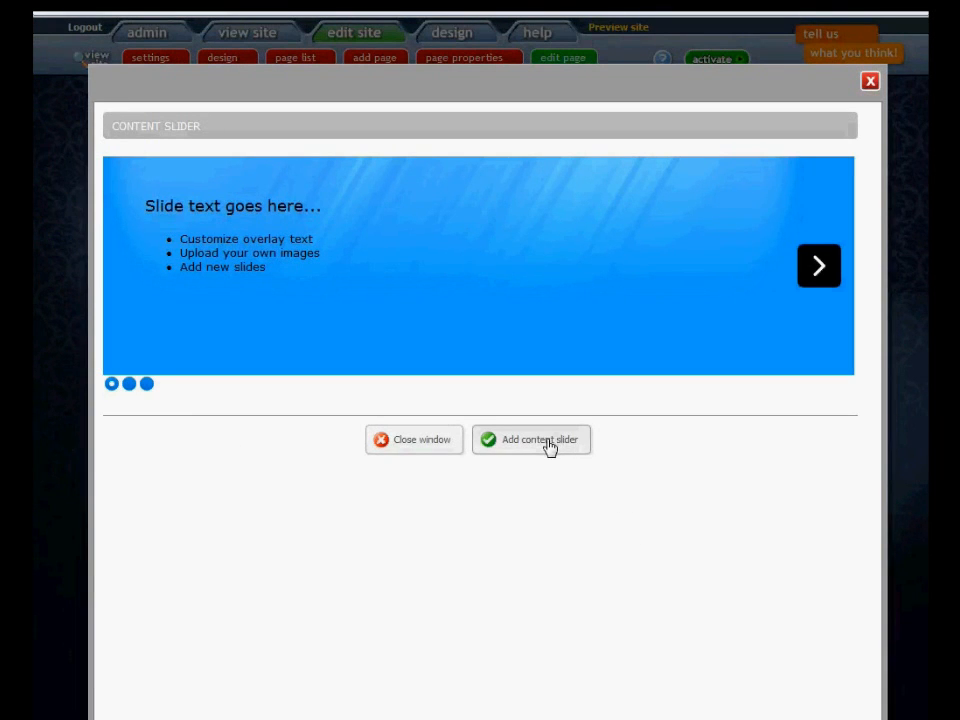
click(531, 439)
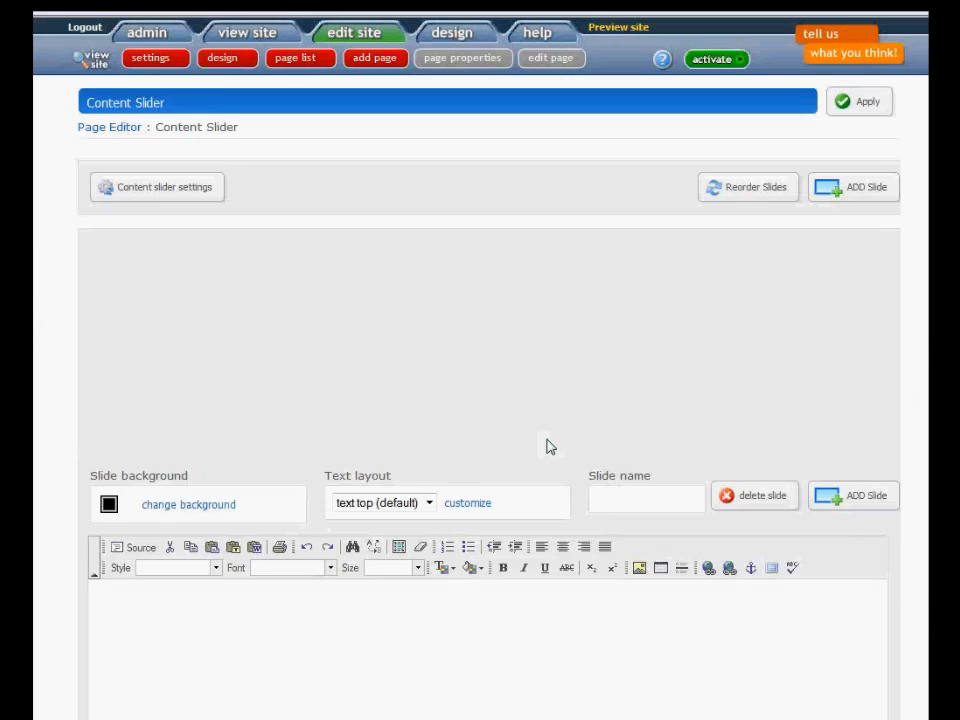
- Give the content slider a fixed width of 546 pixels
click(853, 187)
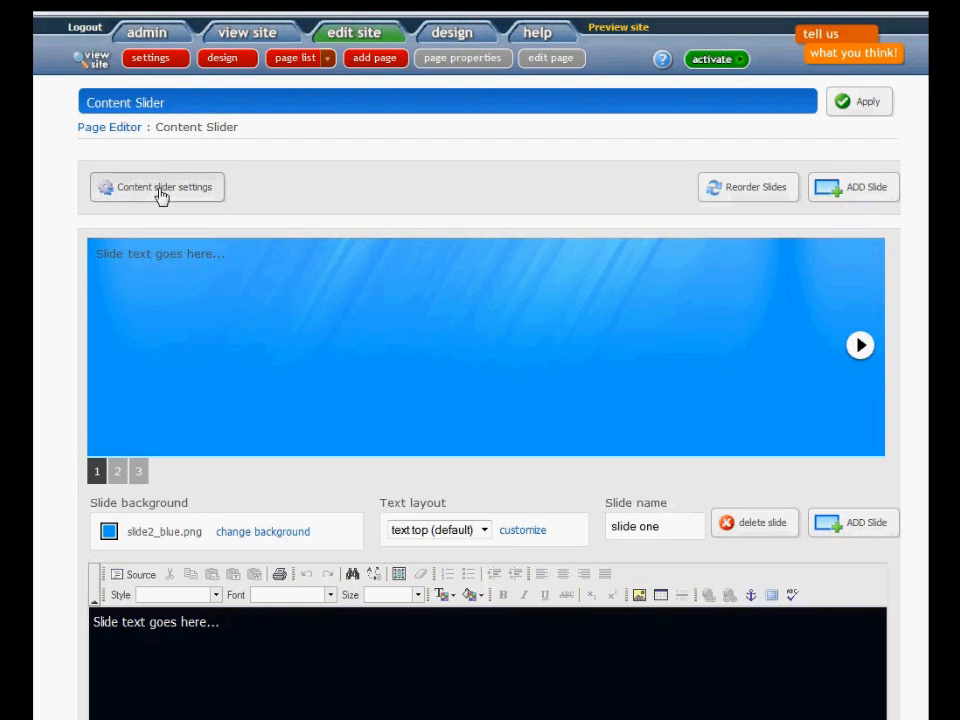
click(157, 187)
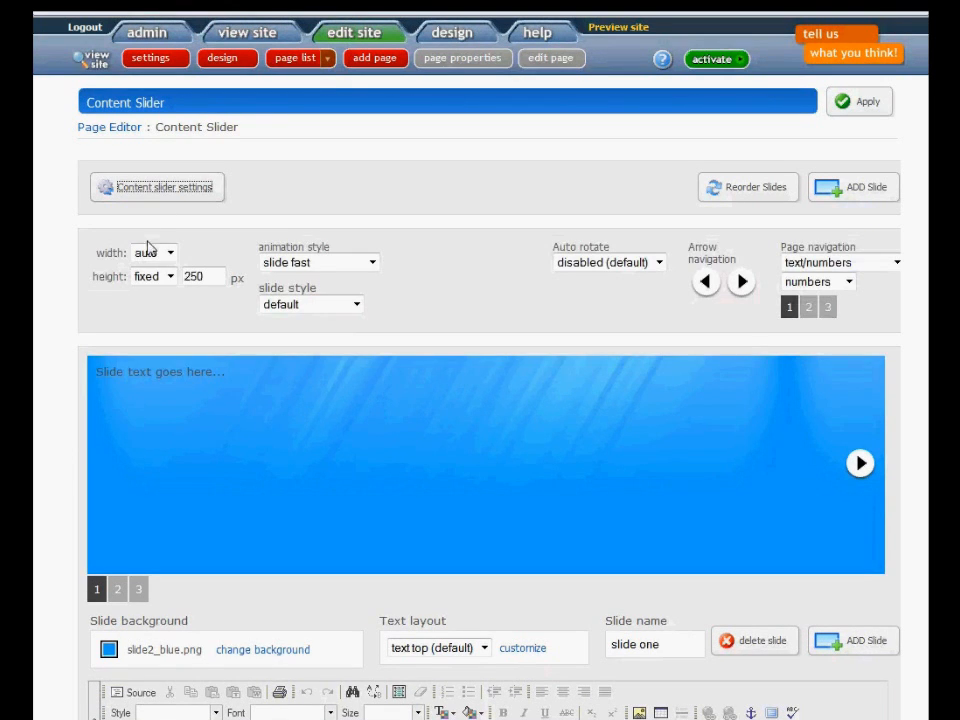
click(152, 252)
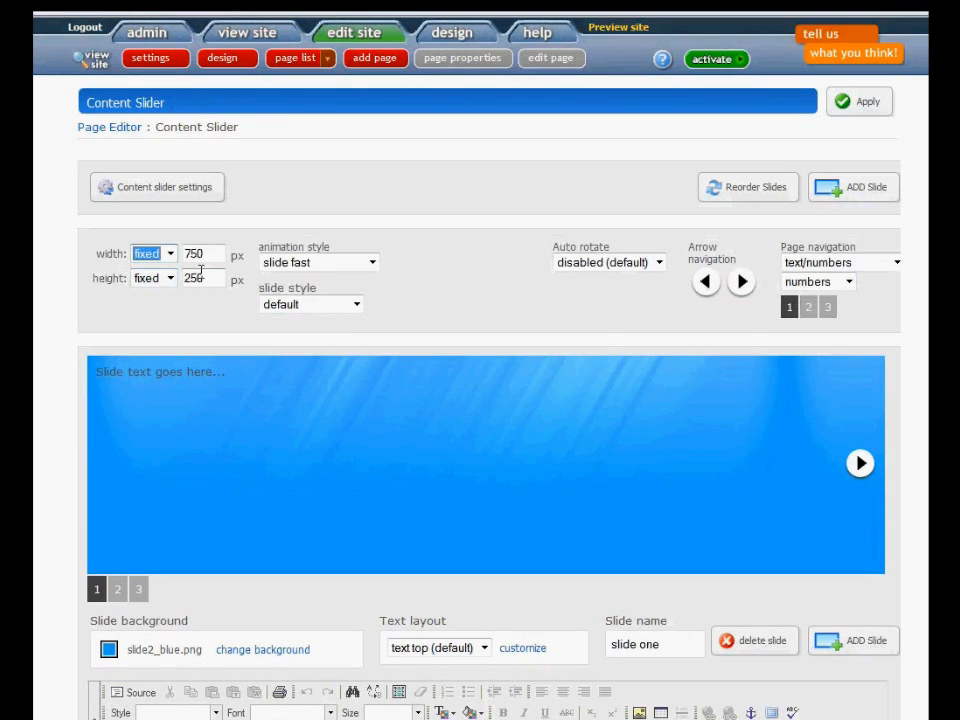
triple_click(203, 253)
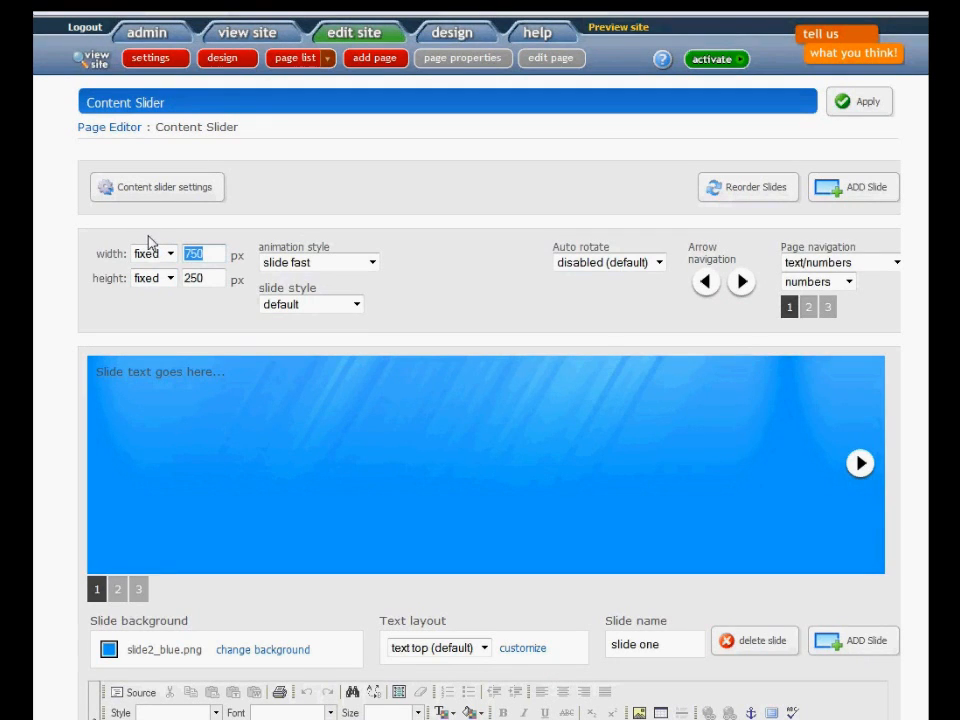
text(546)
click(203, 278)
text(310)
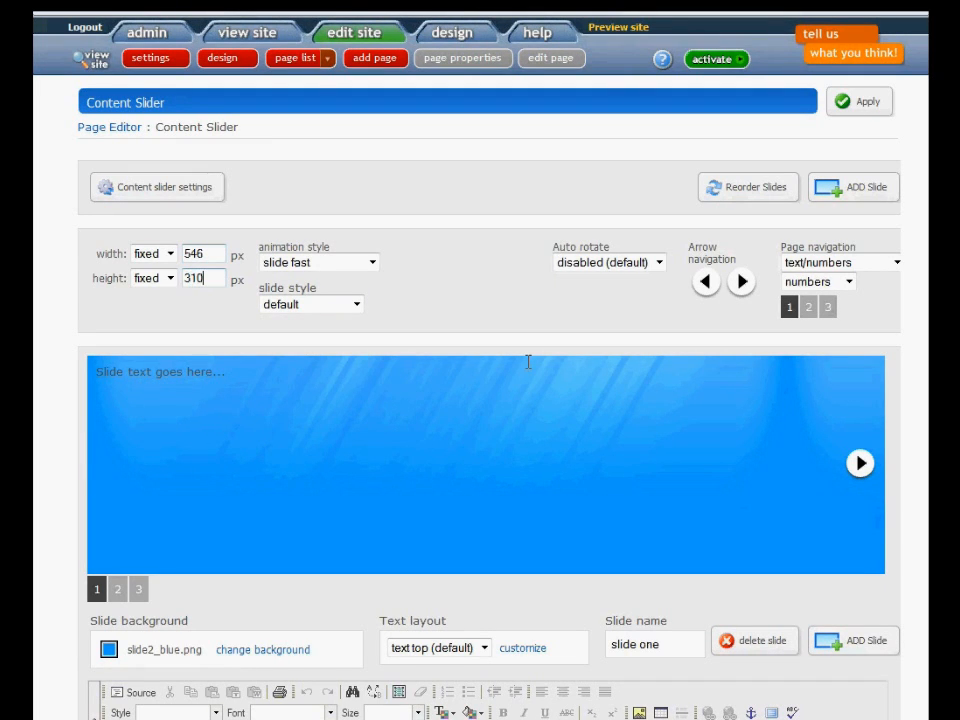
- Set easeInBack transition, 6-second auto rotate, grey round arrows and bullet navigation
click(355, 304)
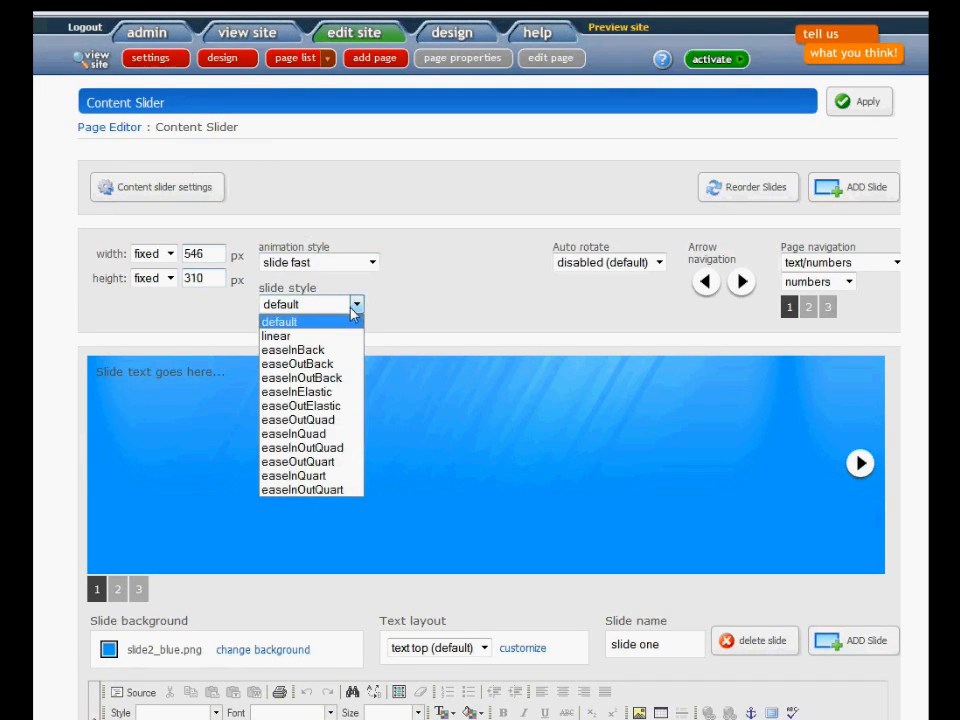
mouse_move(293, 349)
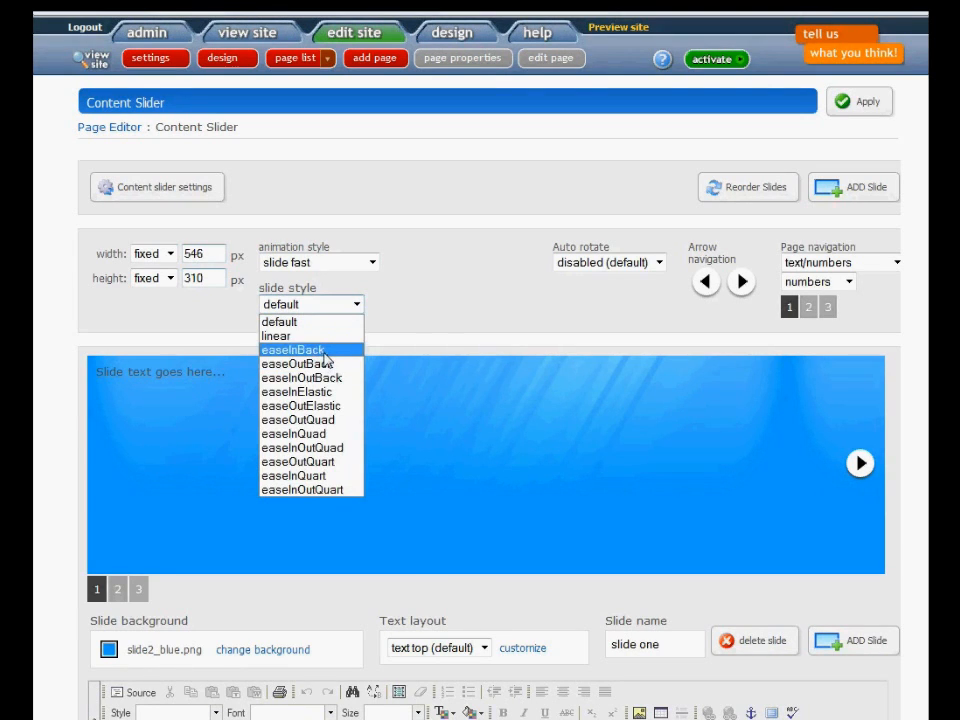
click(292, 350)
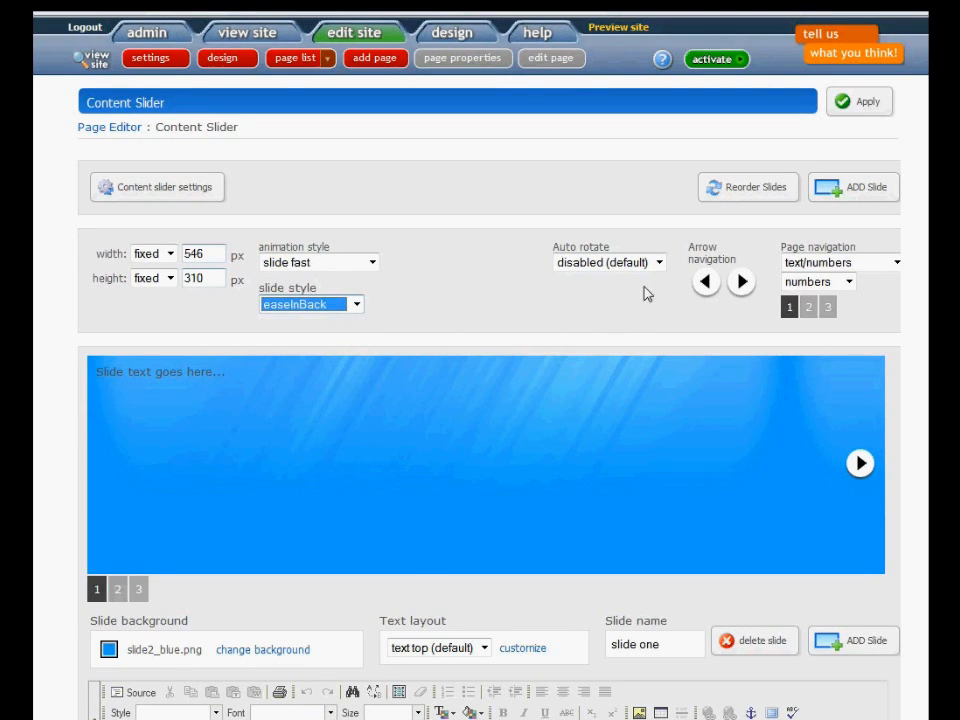
click(608, 262)
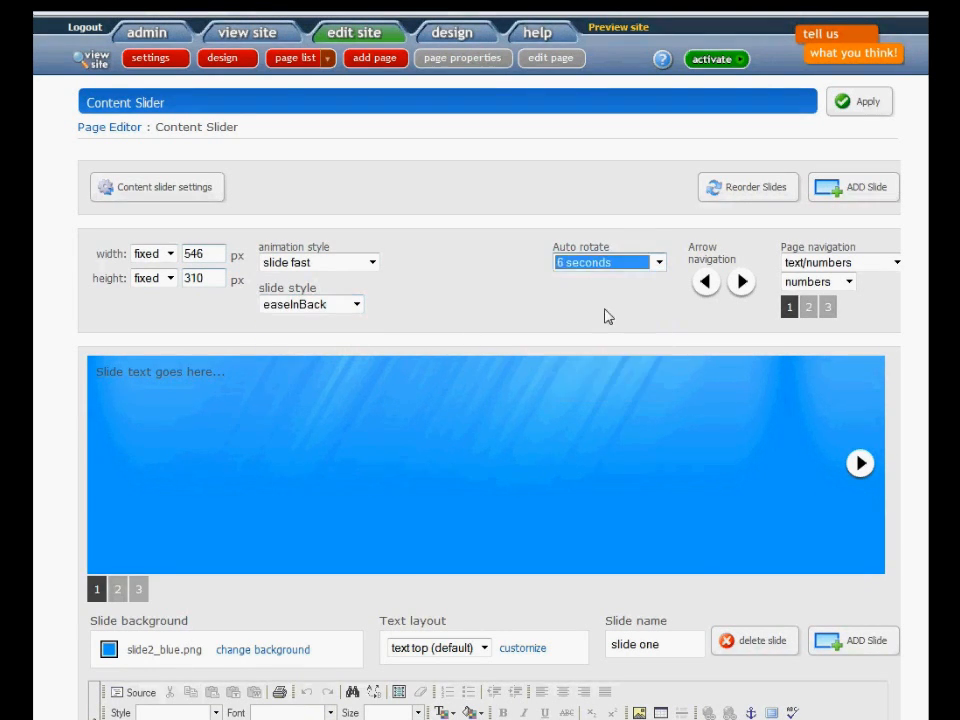
click(705, 281)
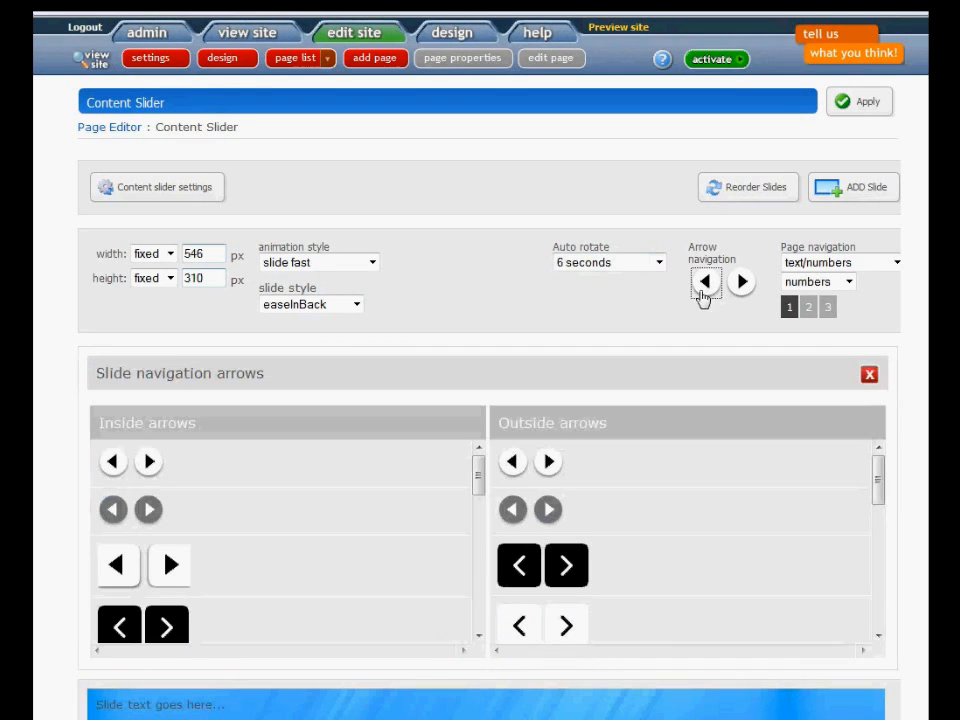
click(868, 374)
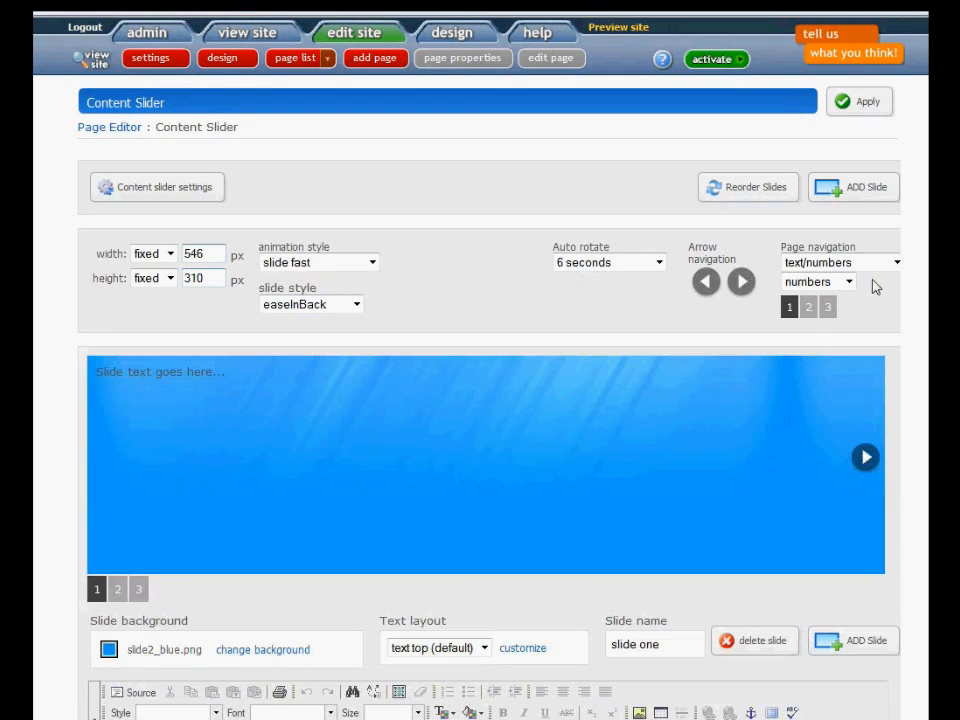
click(817, 281)
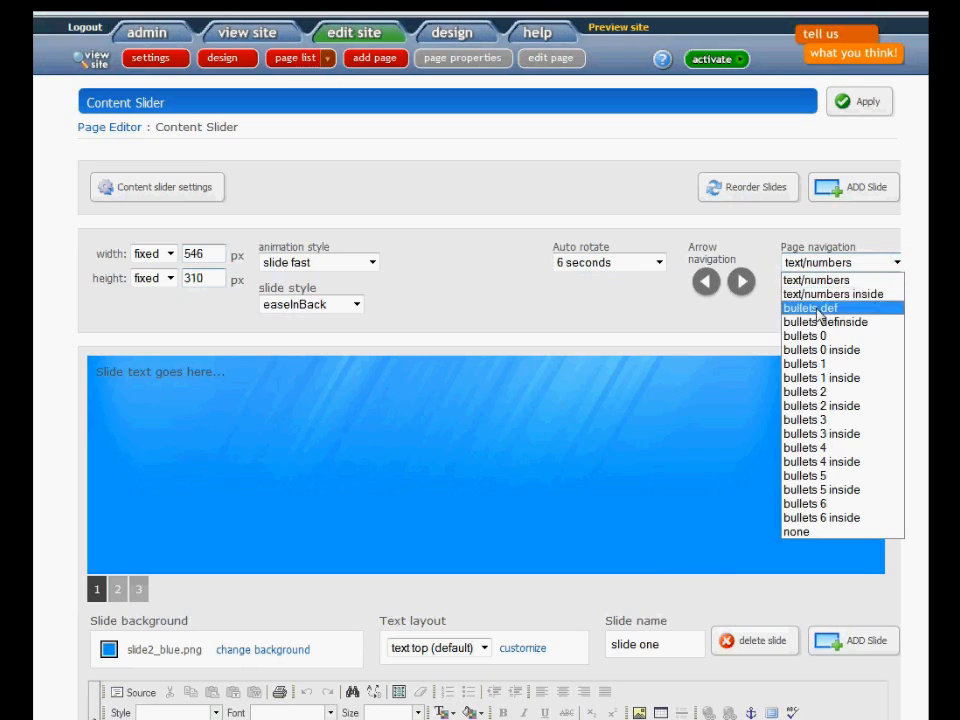
click(803, 335)
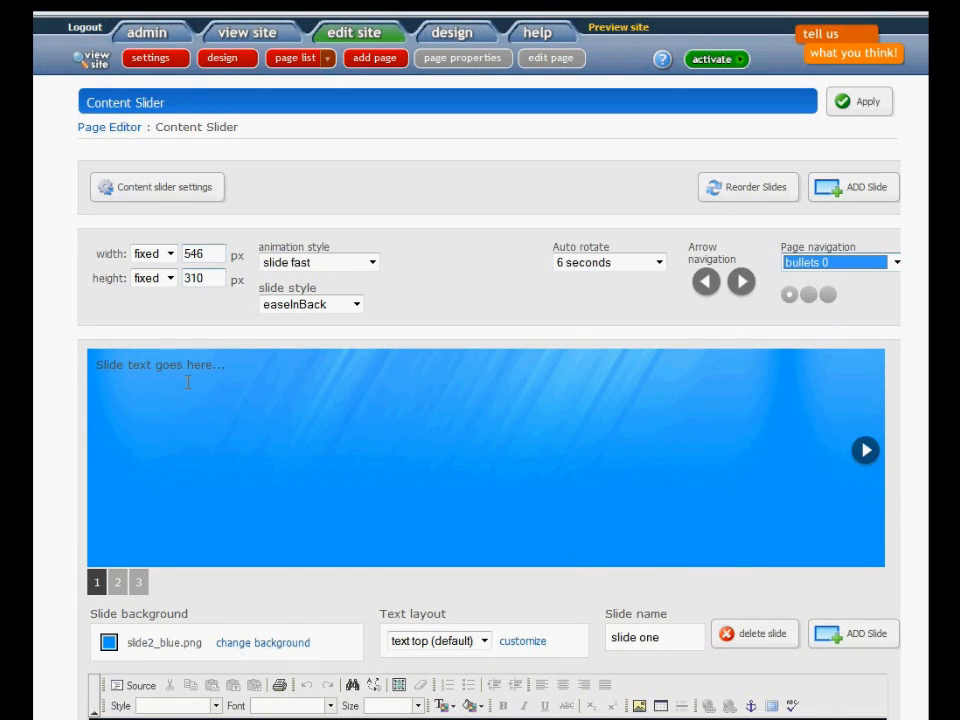
mouse_move(133, 323)
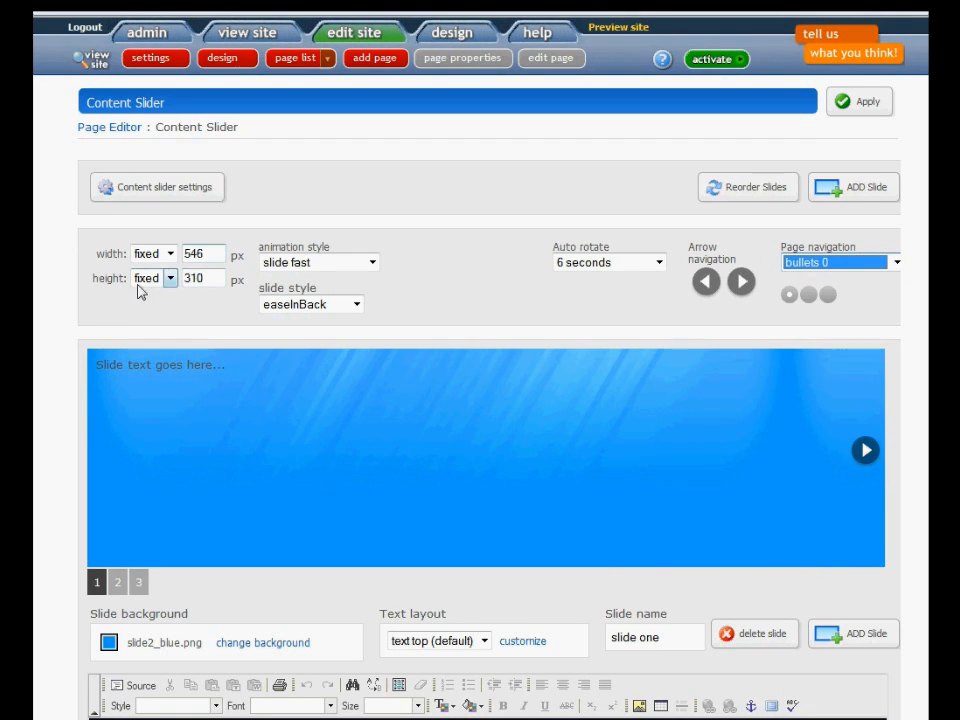
mouse_move(555, 370)
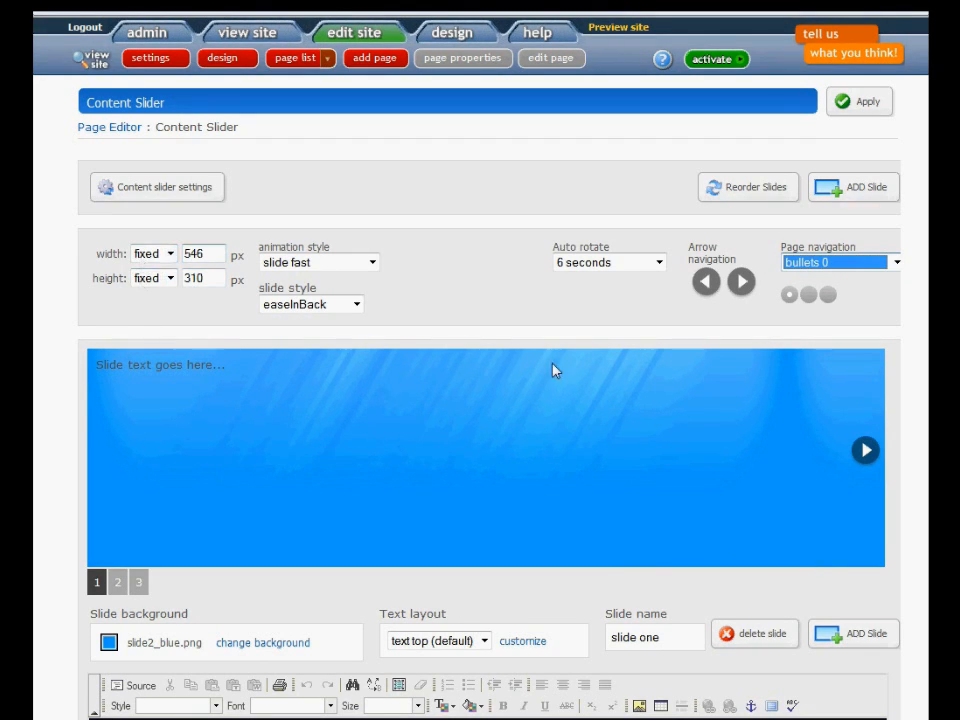
mouse_move(860, 102)
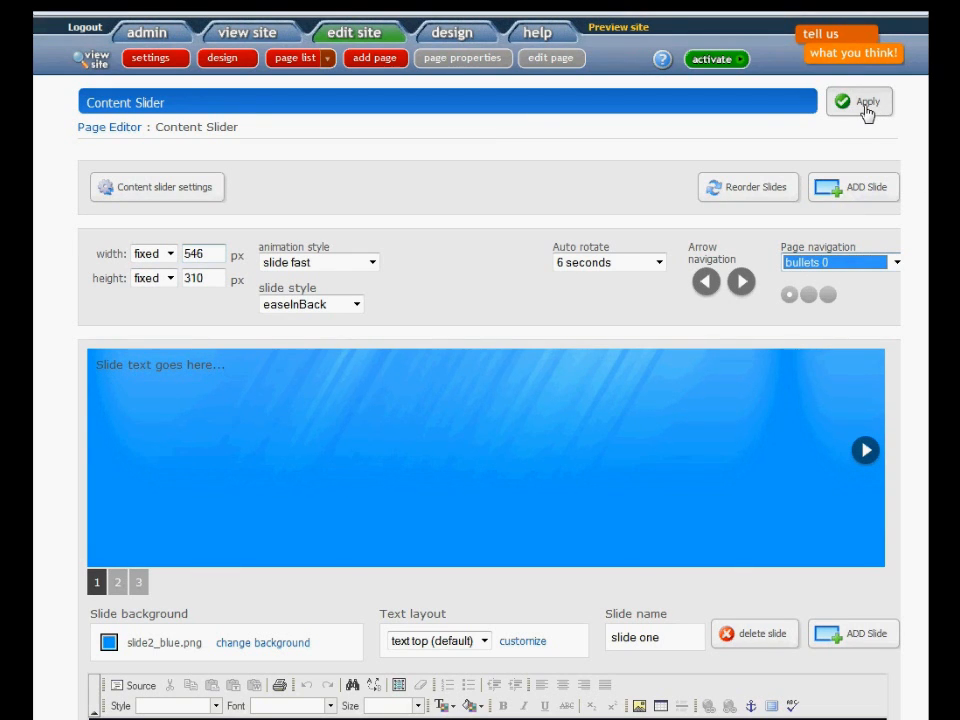
- Apply the slider settings and scroll down to slide one's background and text editor
click(858, 101)
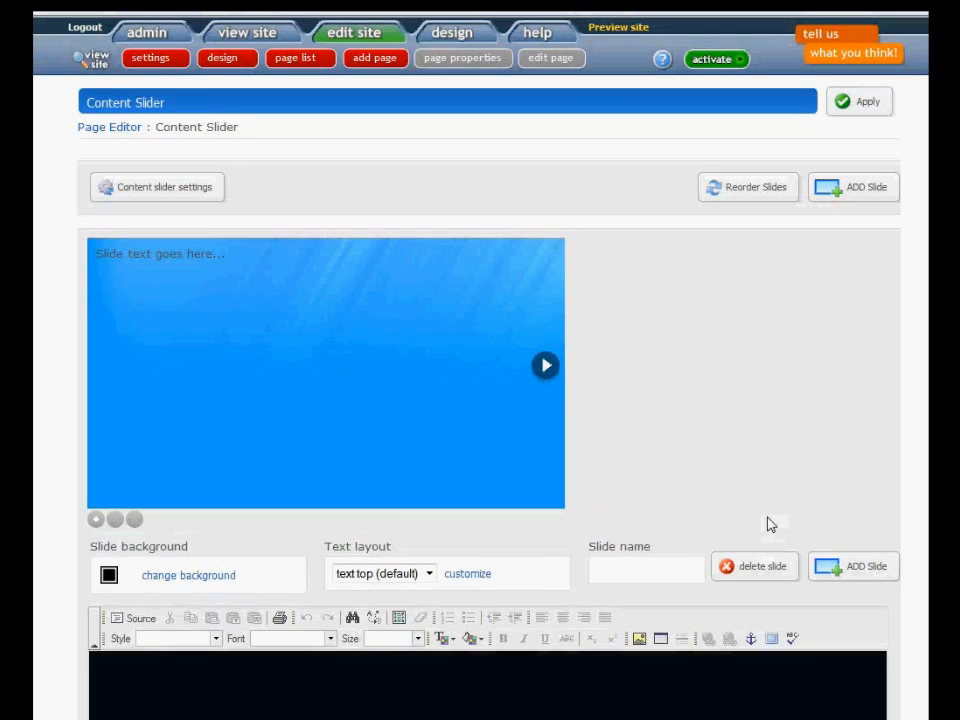
scroll(down, 3)
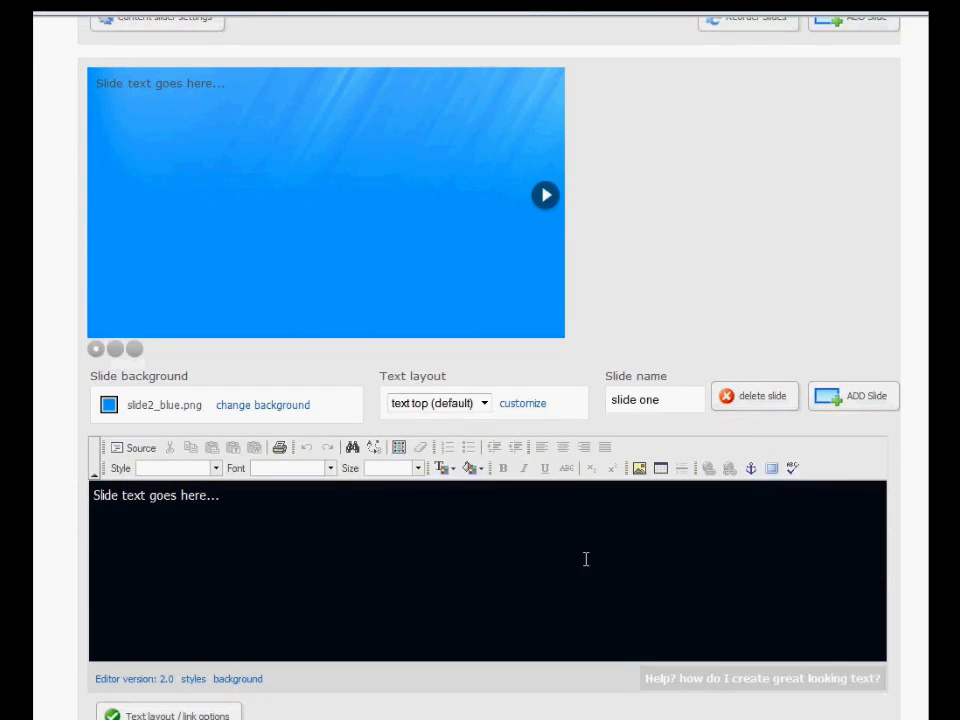
mouse_move(277, 419)
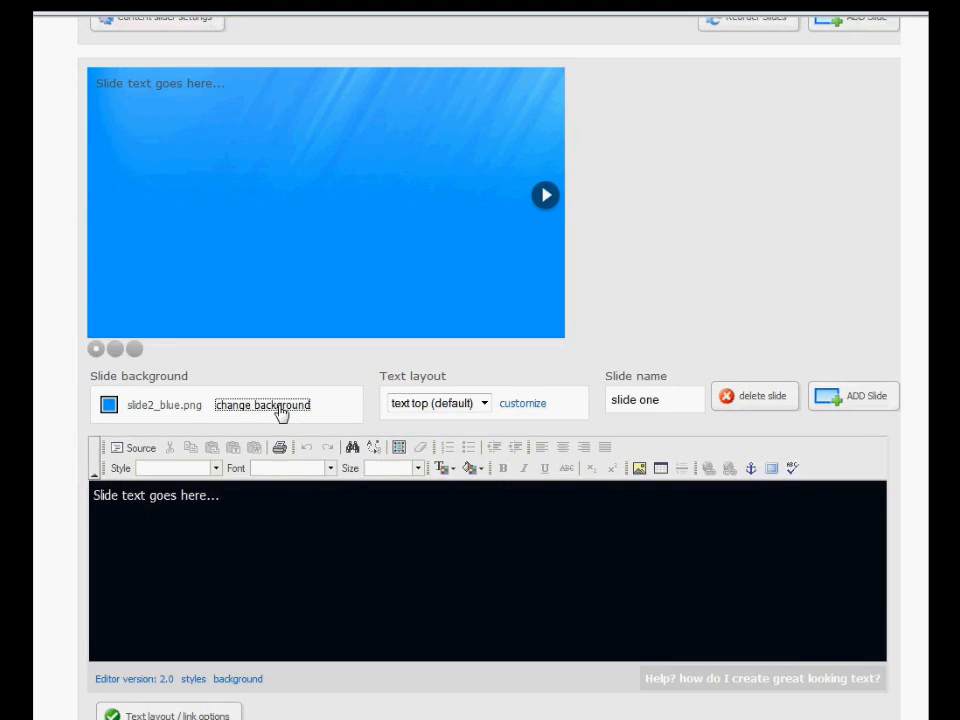
- Choose CS35a-SLIDER-GetConnected.jpg from the uploaded files as slide one's background
click(262, 405)
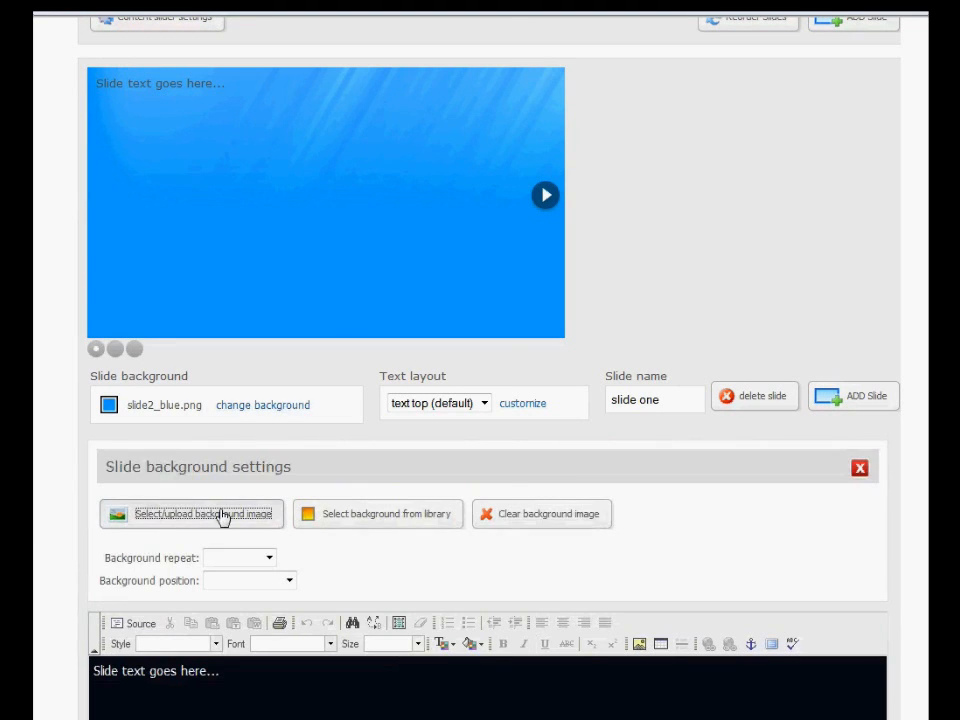
click(192, 513)
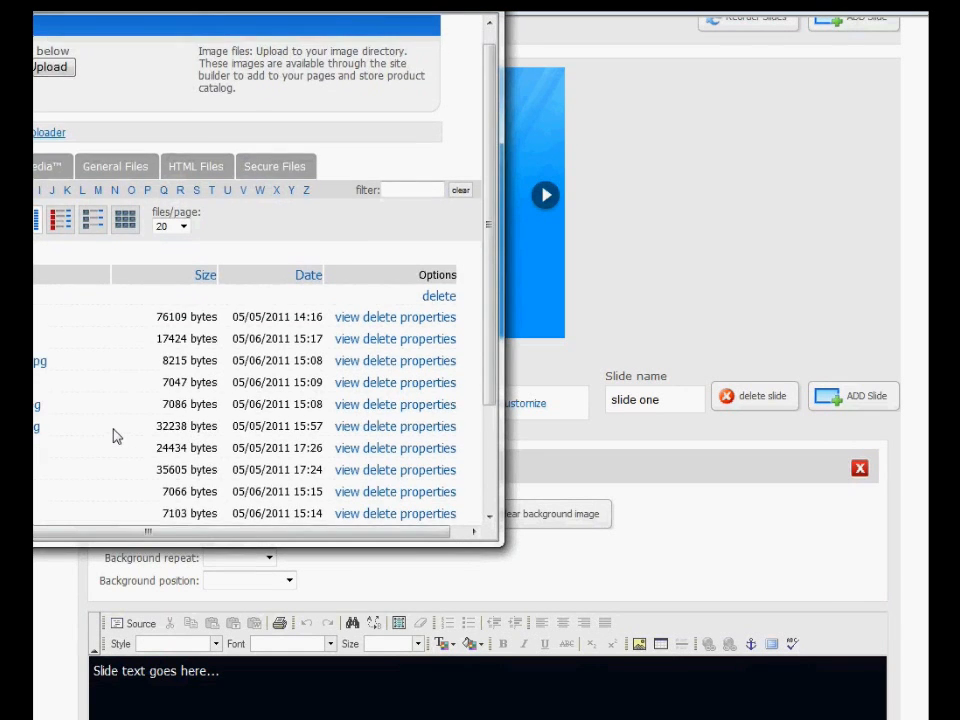
scroll(down, 3)
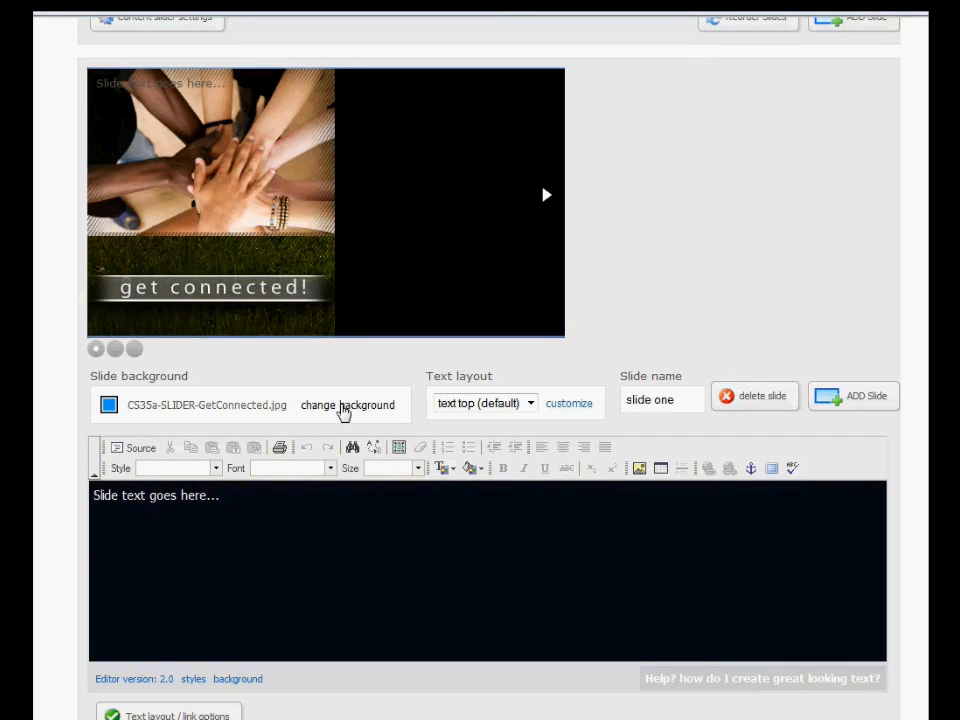
- Set slide one's background to no-repeat, positioned left top
click(347, 405)
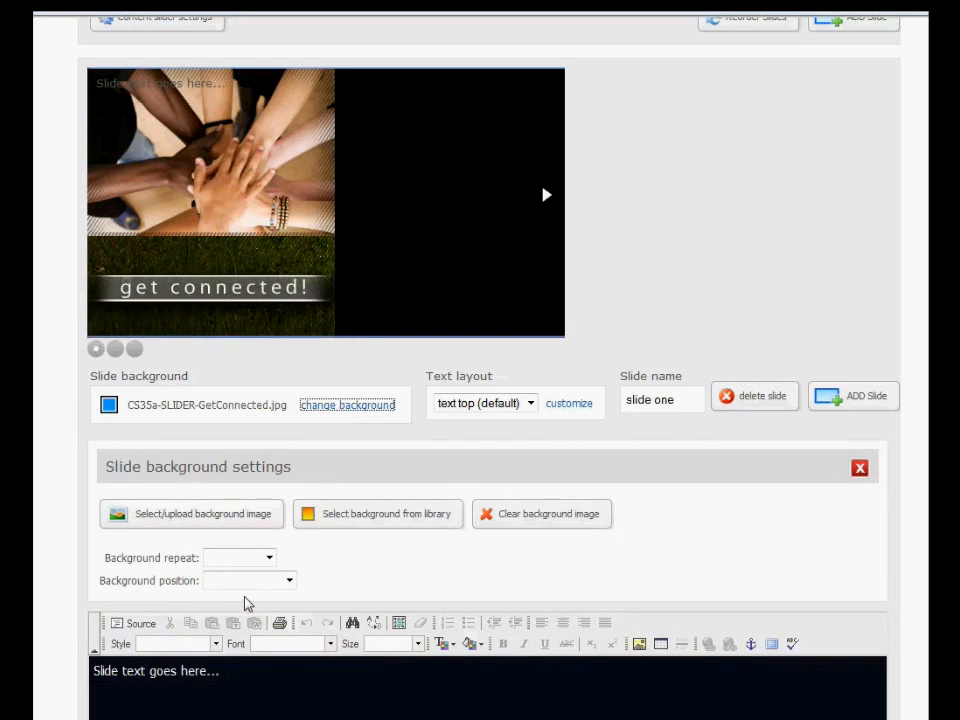
mouse_move(367, 422)
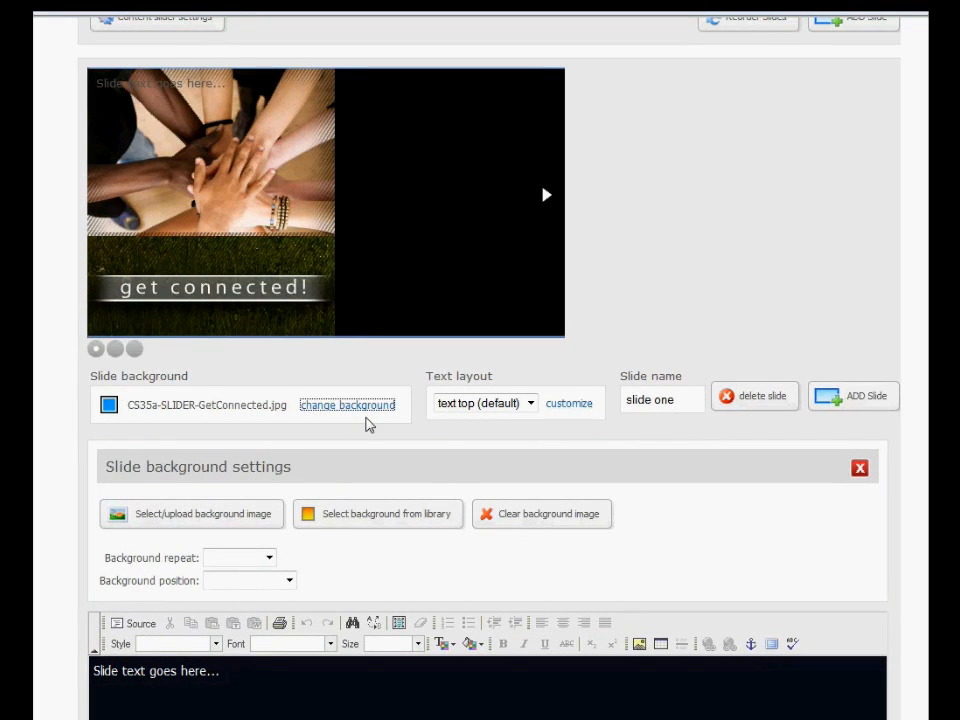
click(240, 557)
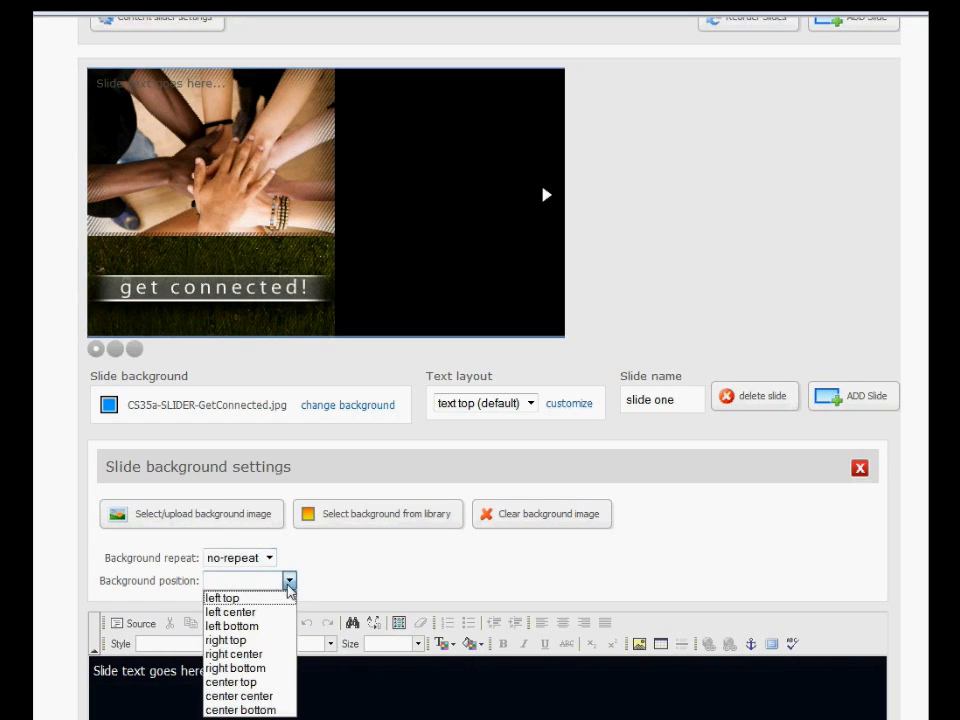
mouse_move(221, 597)
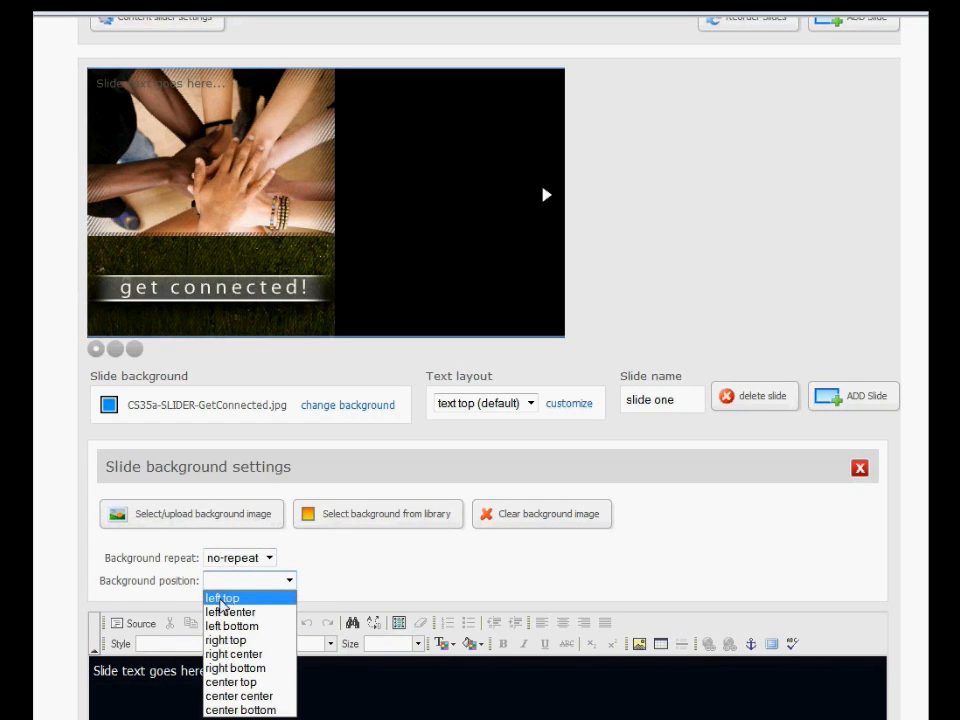
click(221, 597)
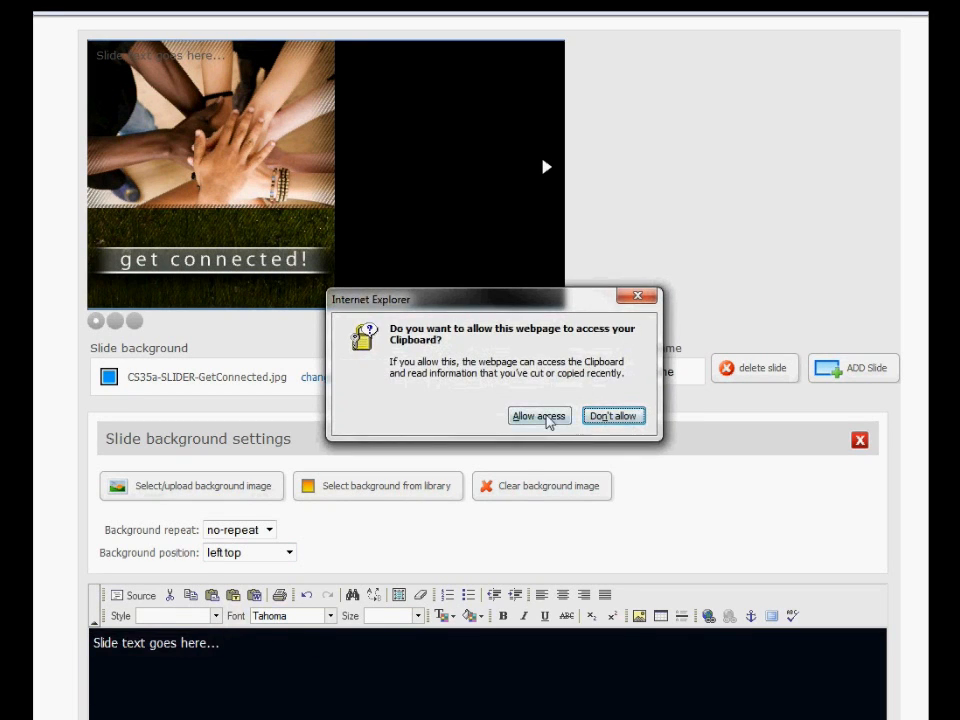
- Paste the placeholder title, description and more-information text, making the title size 3
click(538, 416)
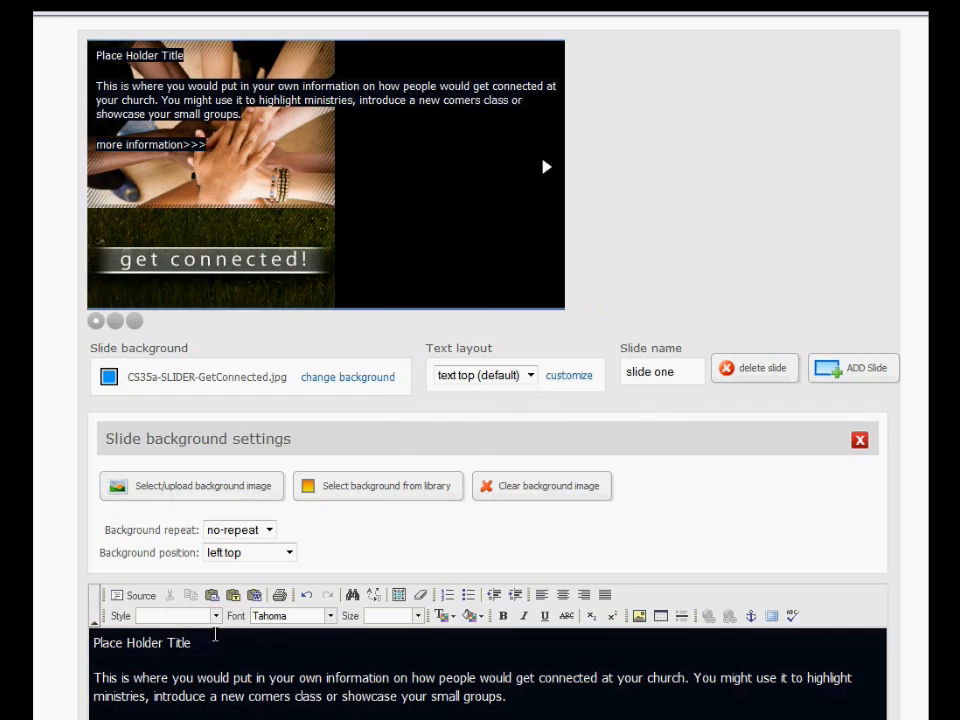
triple_click(141, 642)
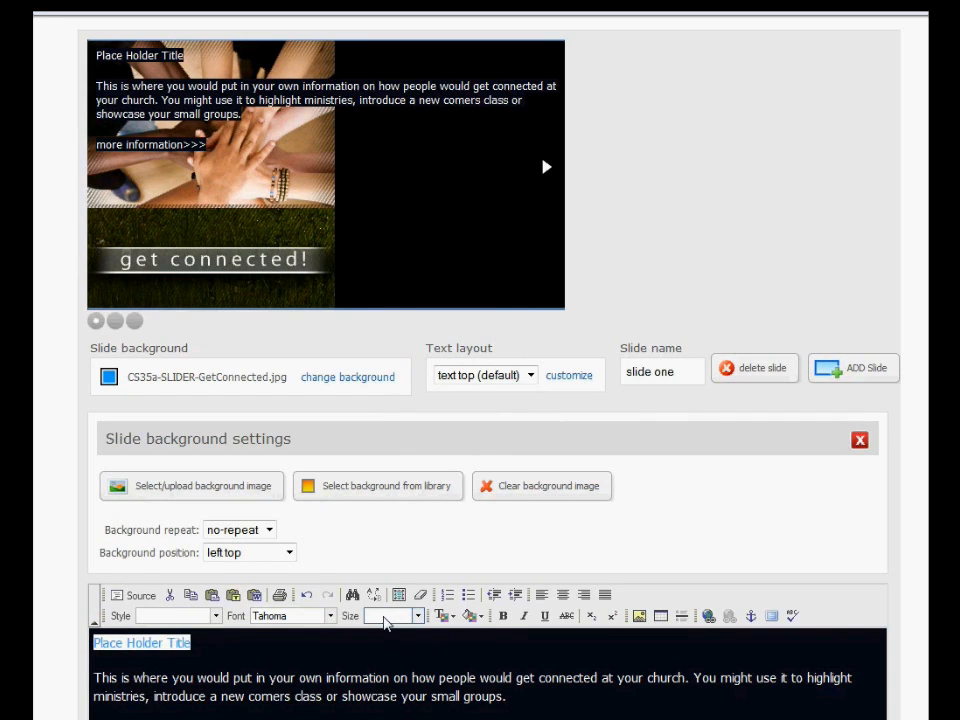
click(390, 615)
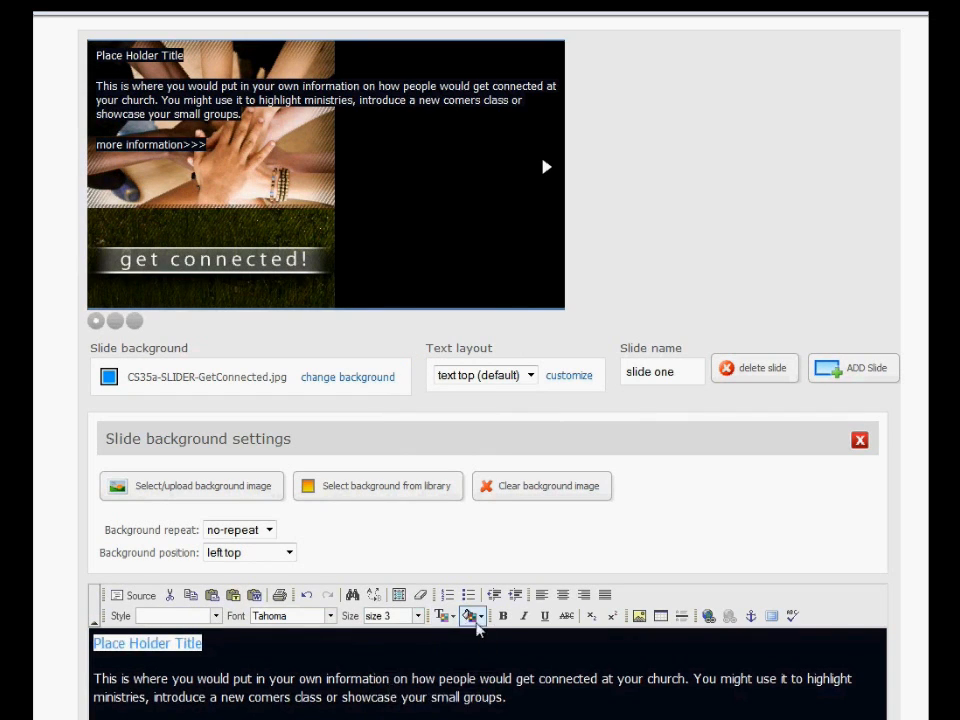
scroll(down, 3)
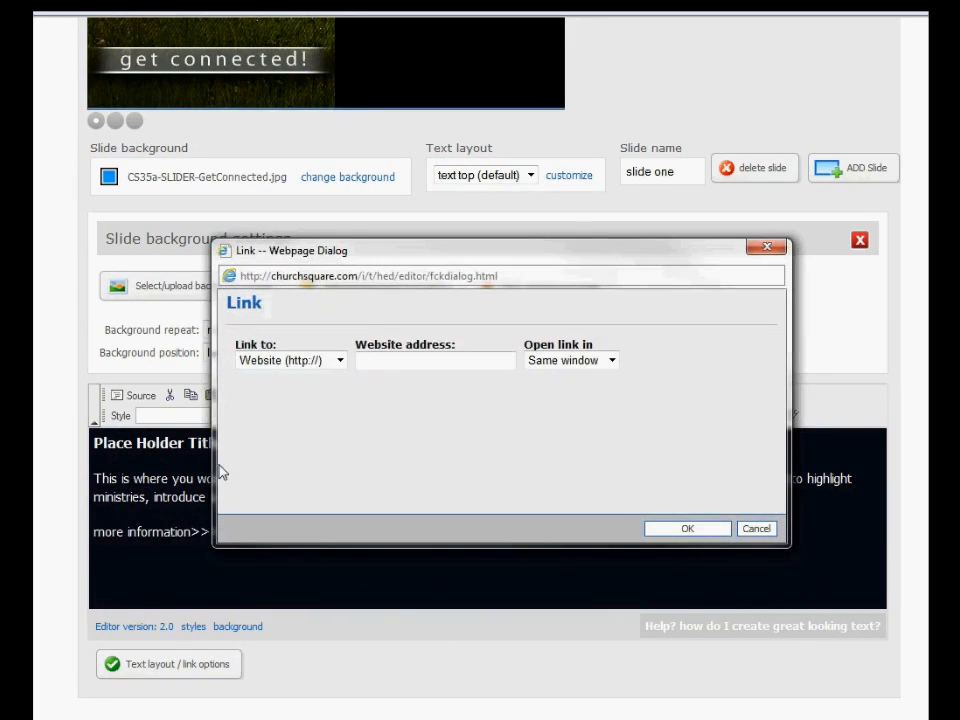
- Link the 'more information' text to the site's Ministries page
click(290, 360)
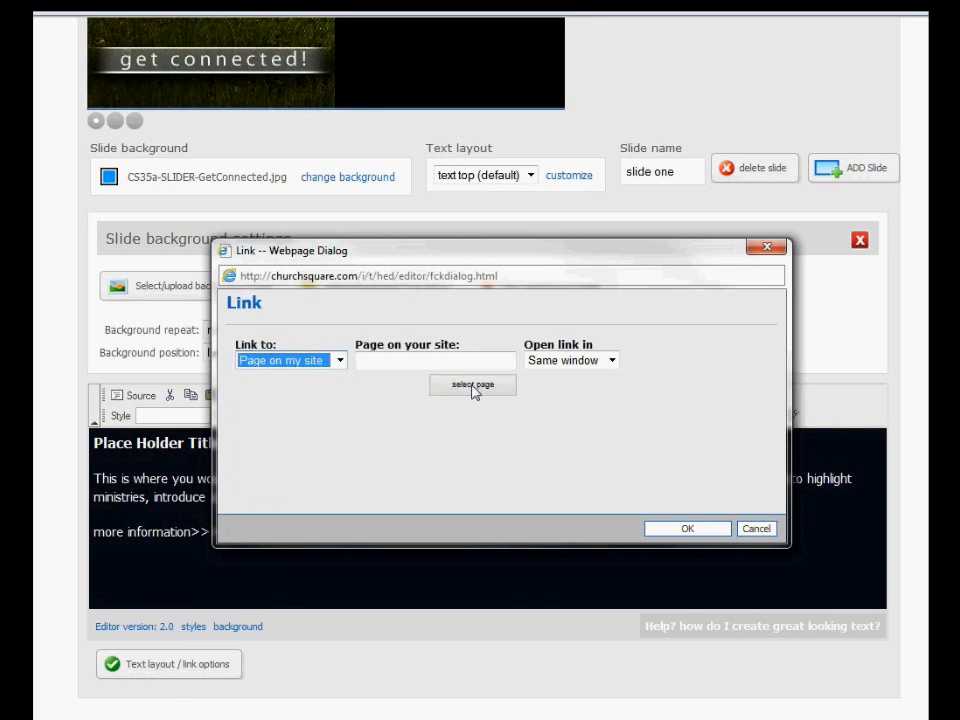
click(472, 388)
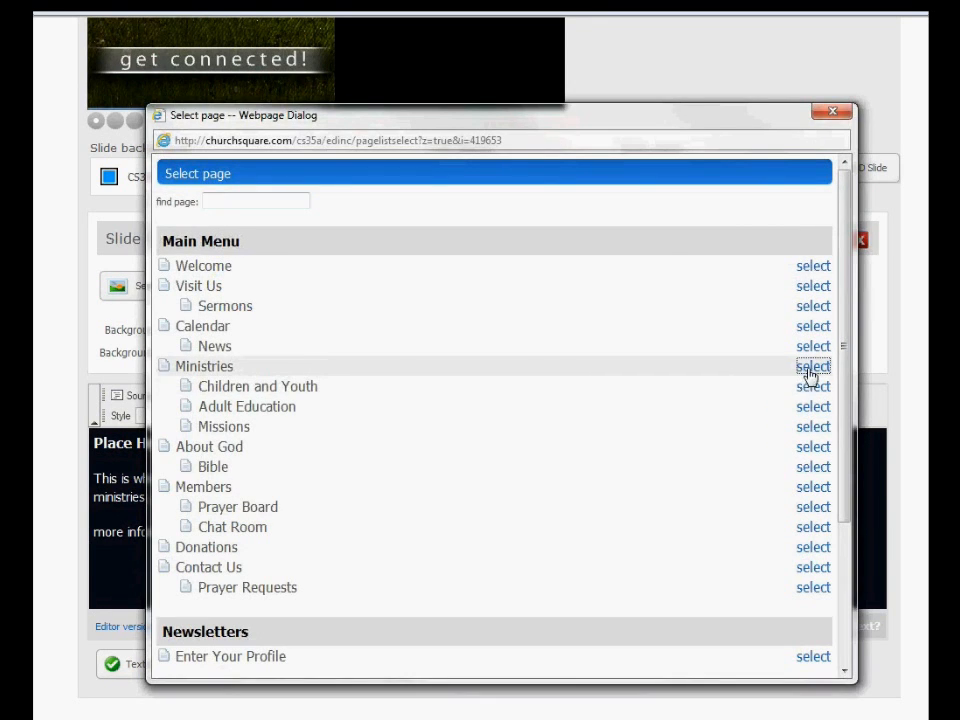
click(813, 366)
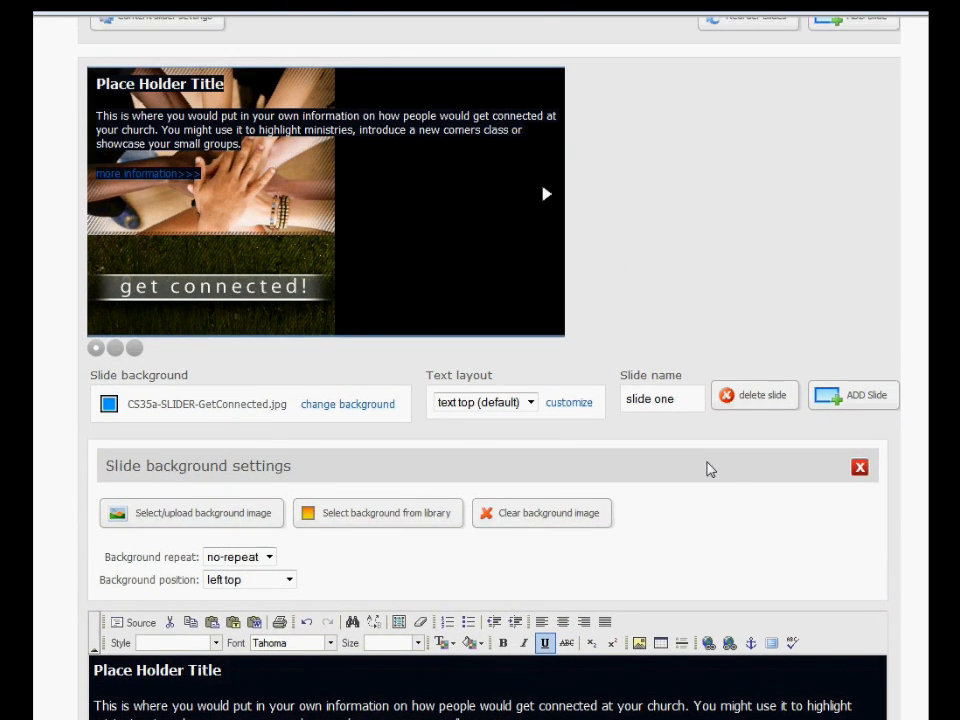
mouse_move(425, 370)
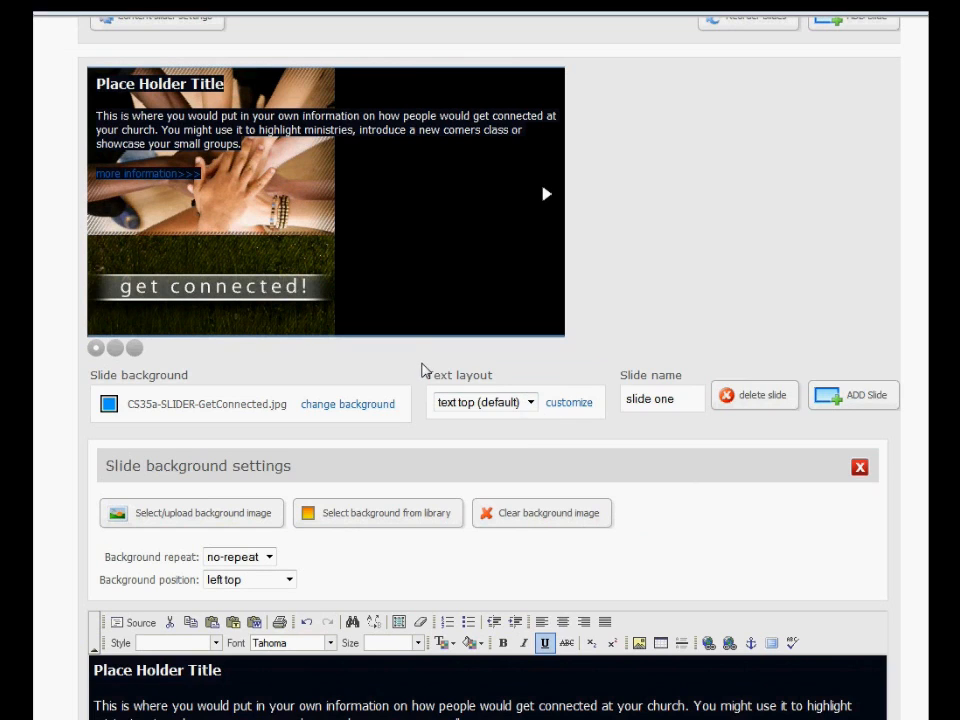
- Set slide one's text layout to text right and open its customize settings
click(529, 401)
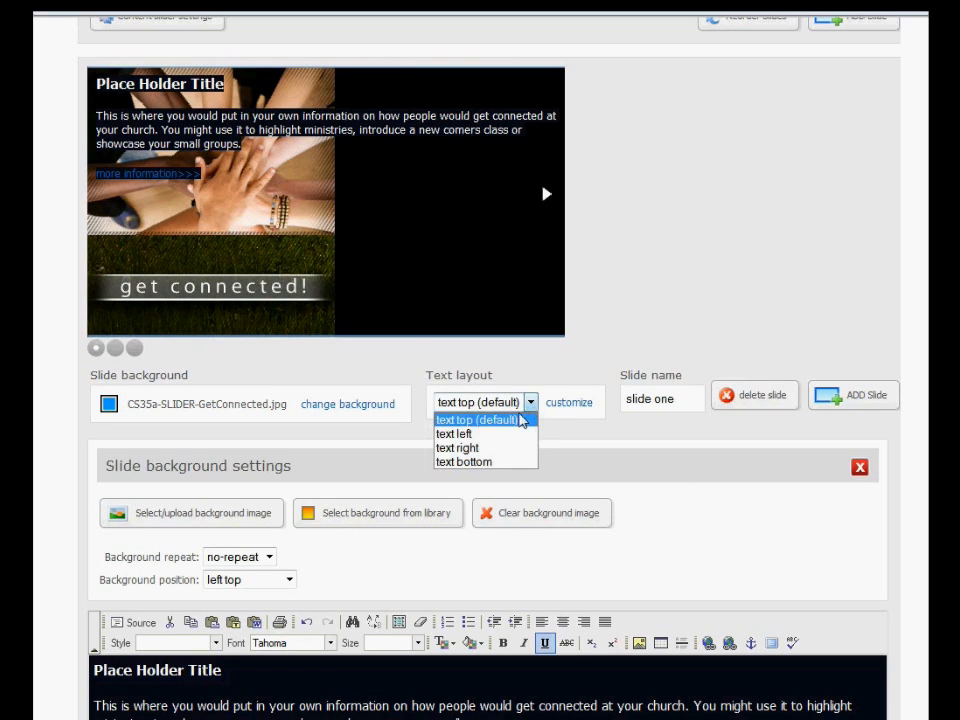
mouse_move(456, 447)
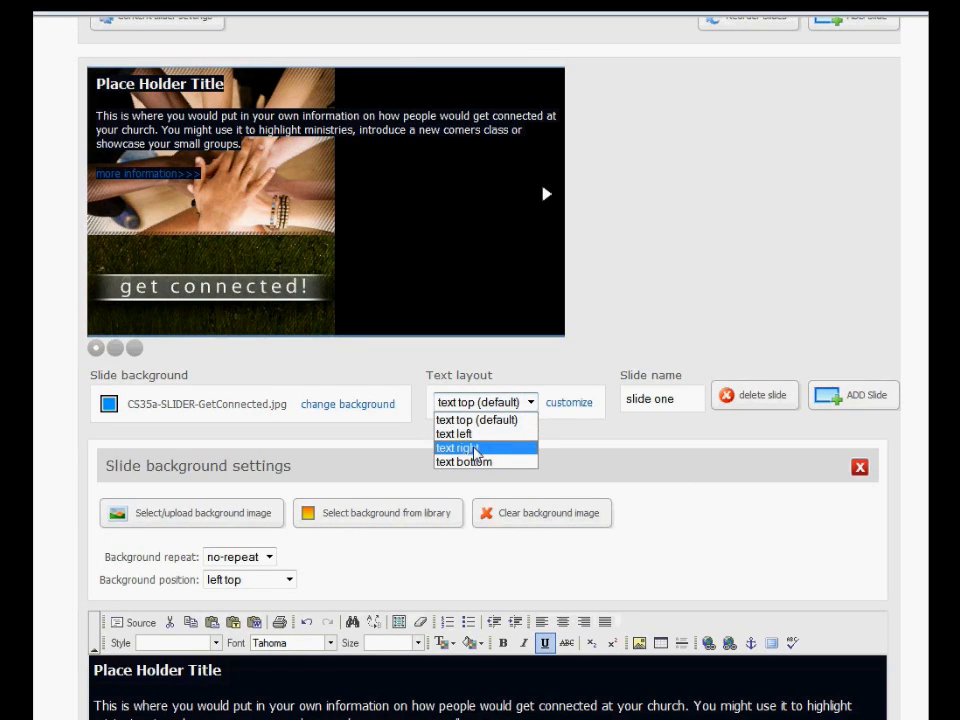
click(456, 447)
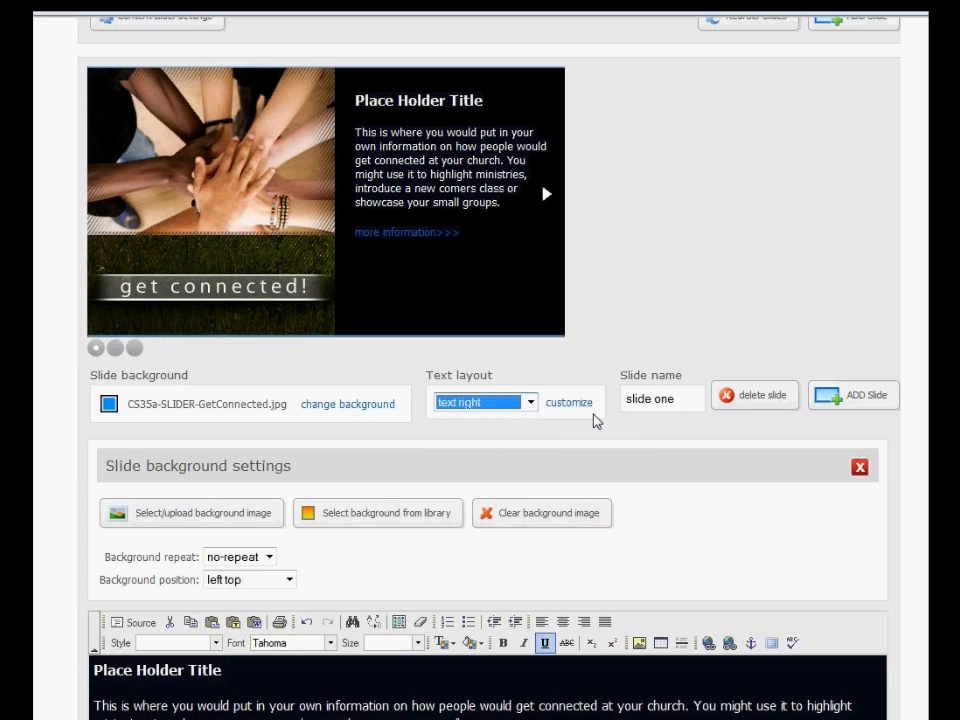
click(569, 402)
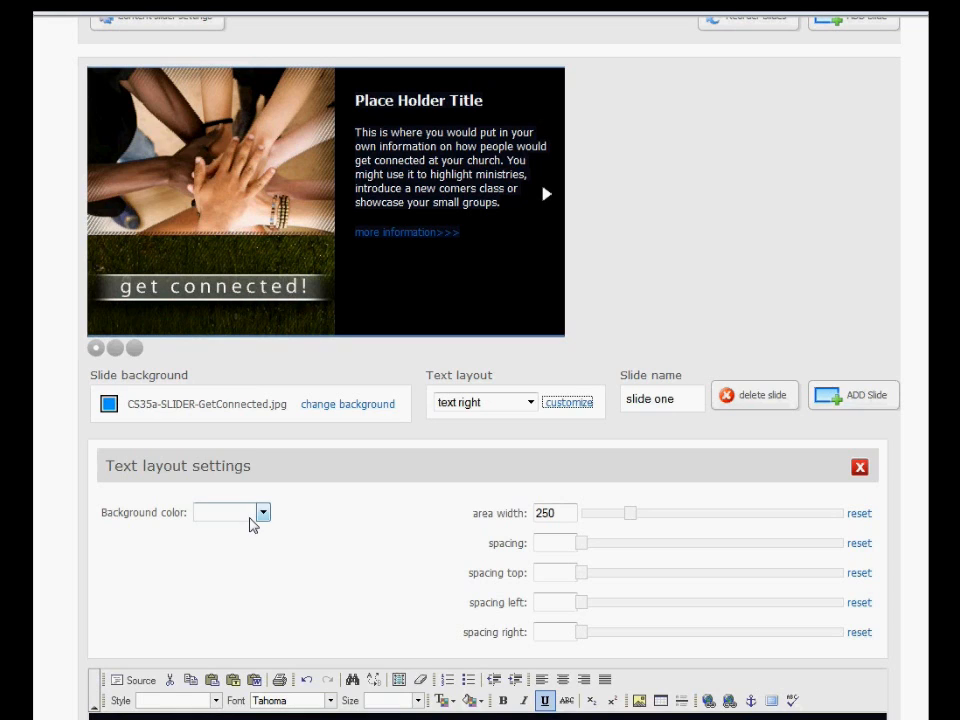
- Try a 20% white text background, revert to none, and set spacing top 18, right 23
click(262, 512)
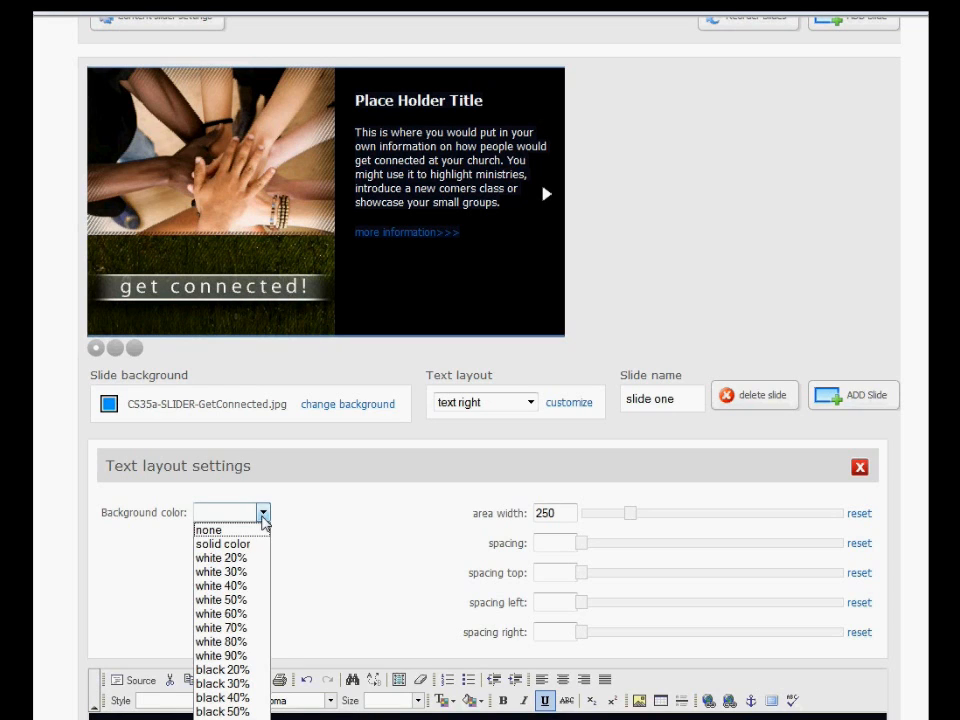
click(221, 557)
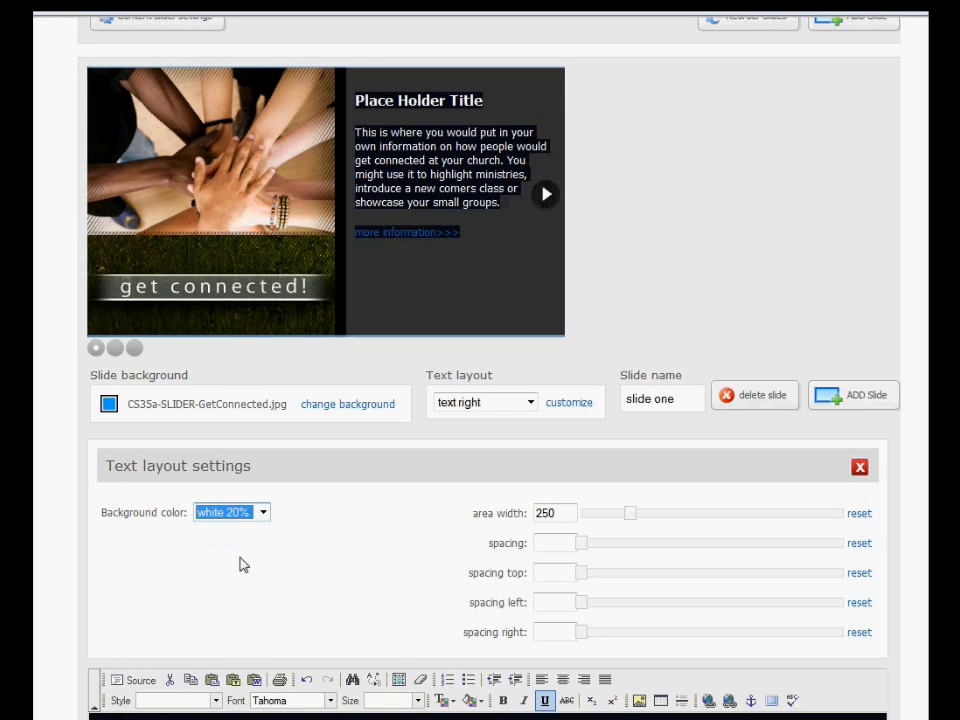
mouse_move(283, 540)
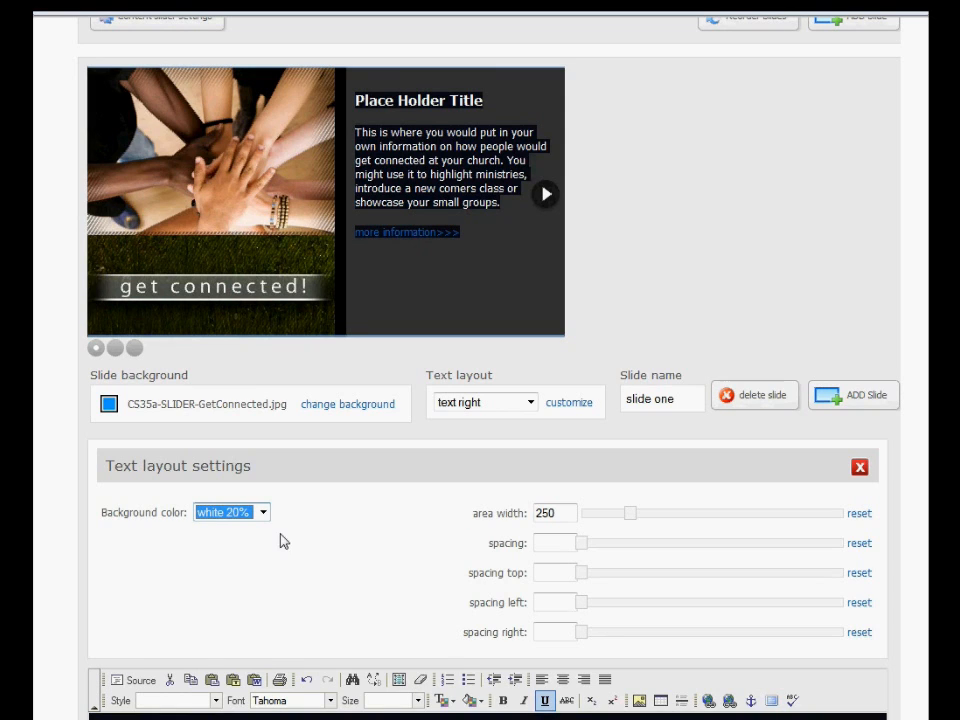
click(230, 511)
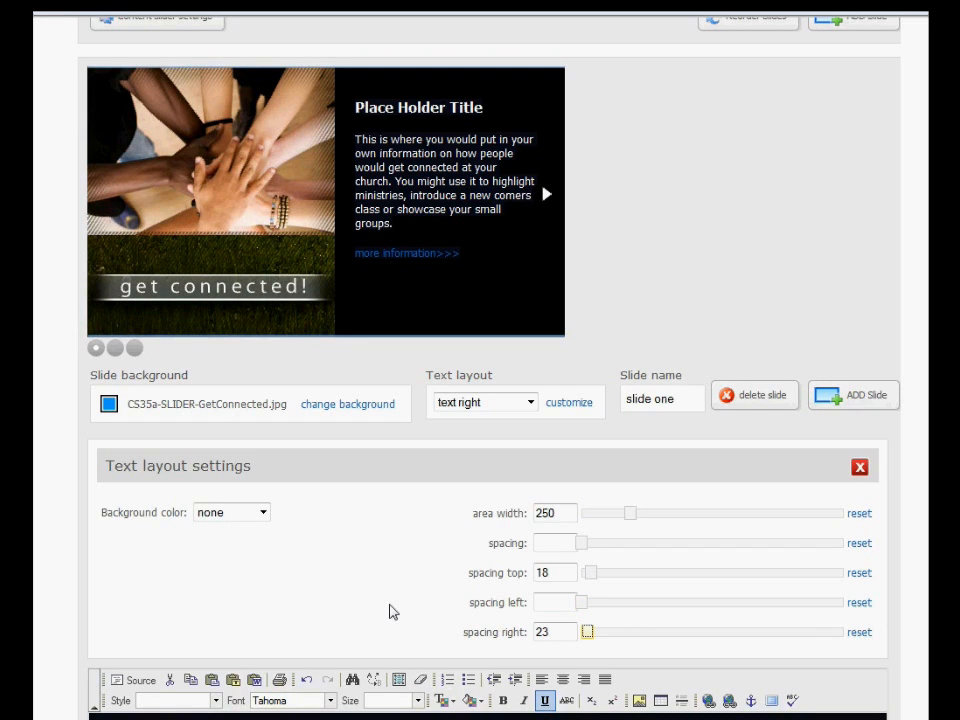
scroll(up, 3)
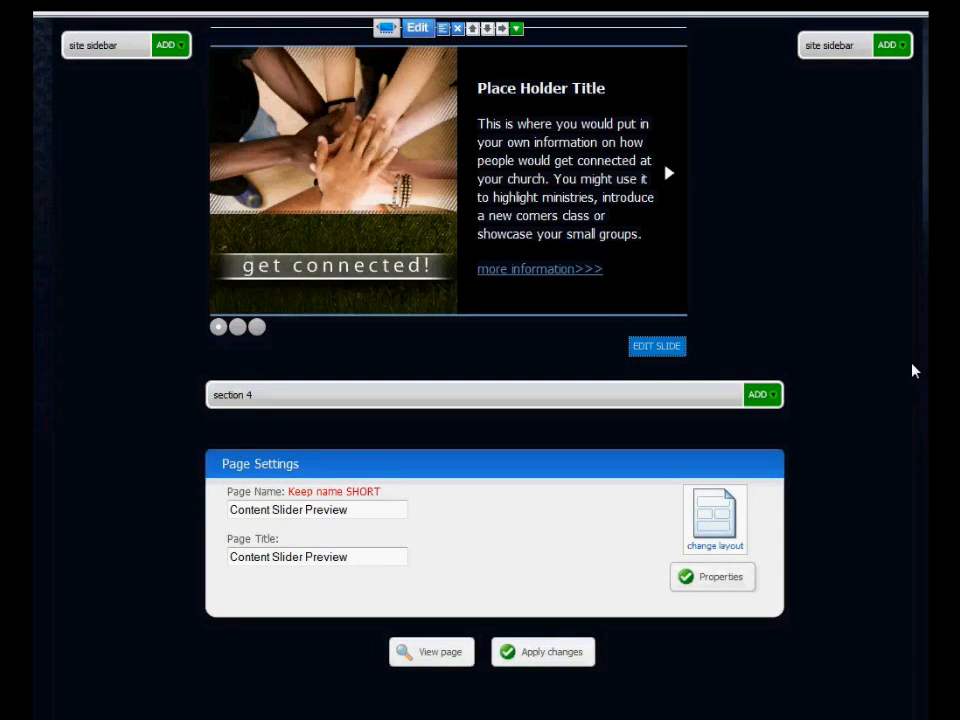
- Use EDIT SLIDE to reopen the slider editor on slide one
click(667, 173)
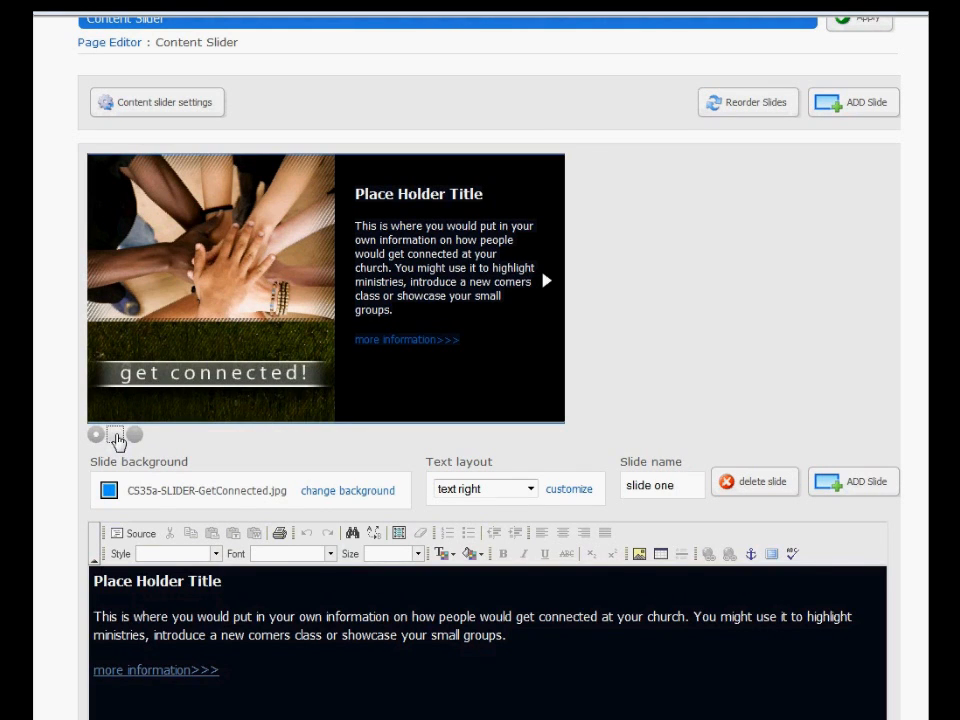
- Open 'slide two' in the slide editor, showing its red background and top text layout
click(114, 434)
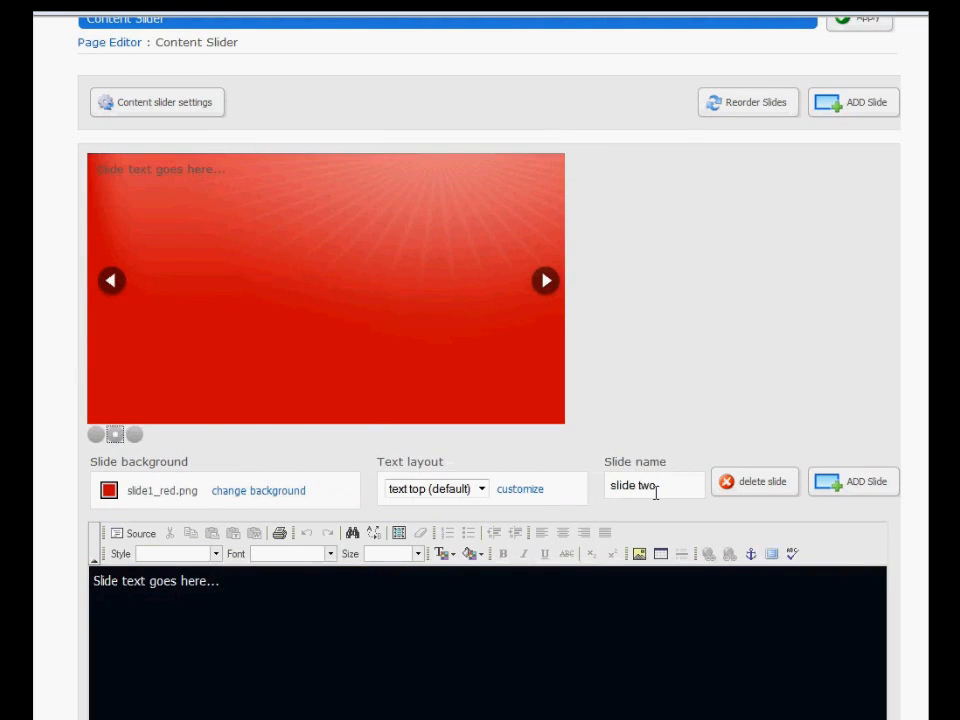
mouse_move(710, 505)
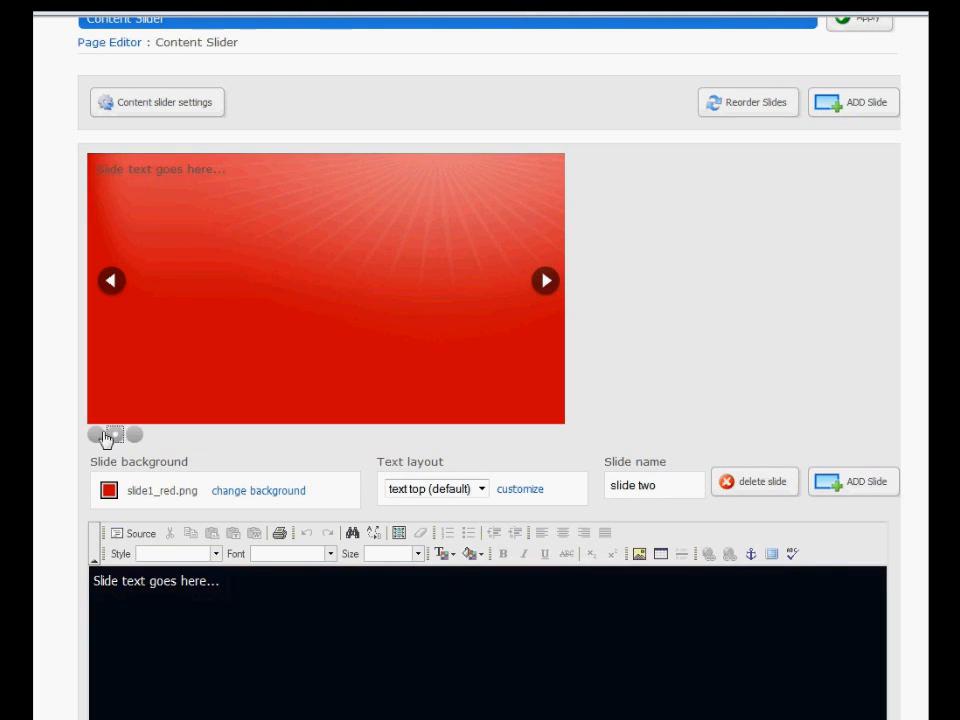
mouse_move(125, 440)
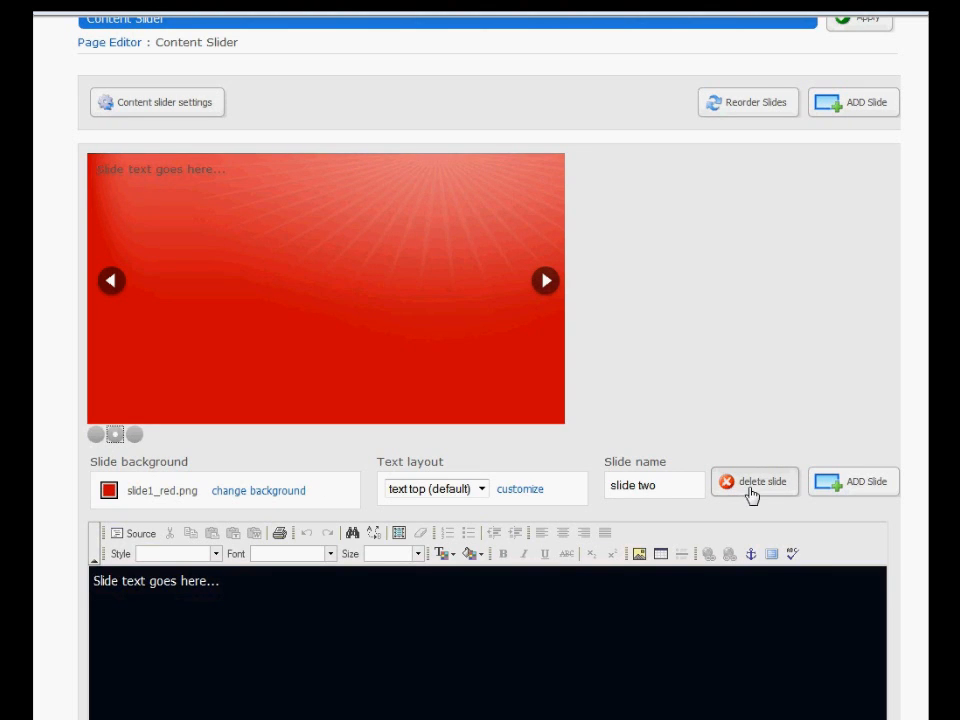
mouse_move(748, 102)
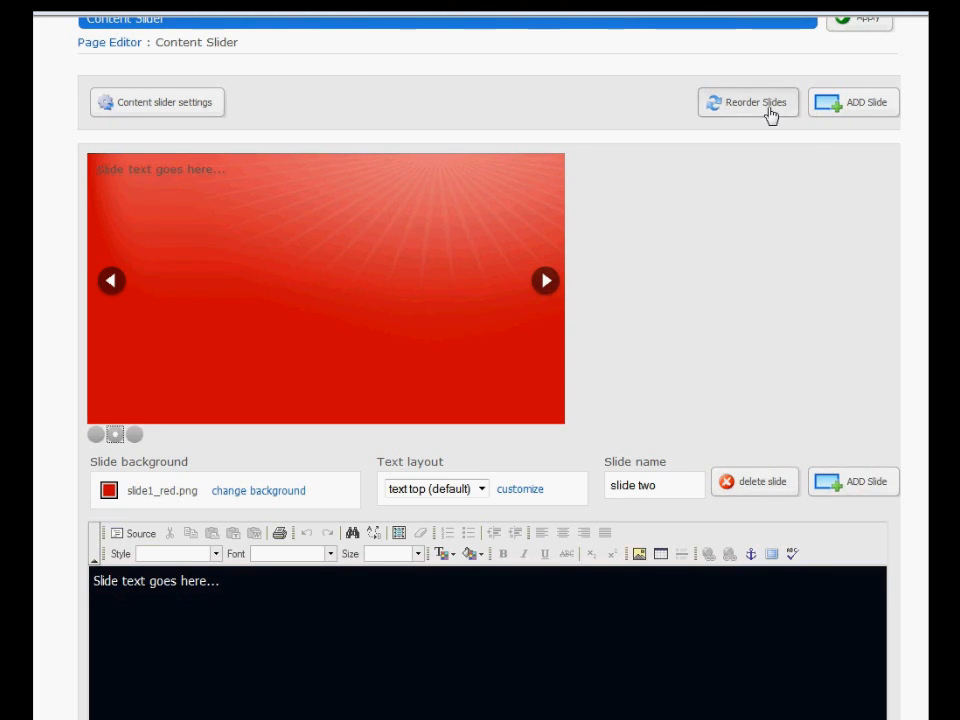
mouse_move(754, 310)
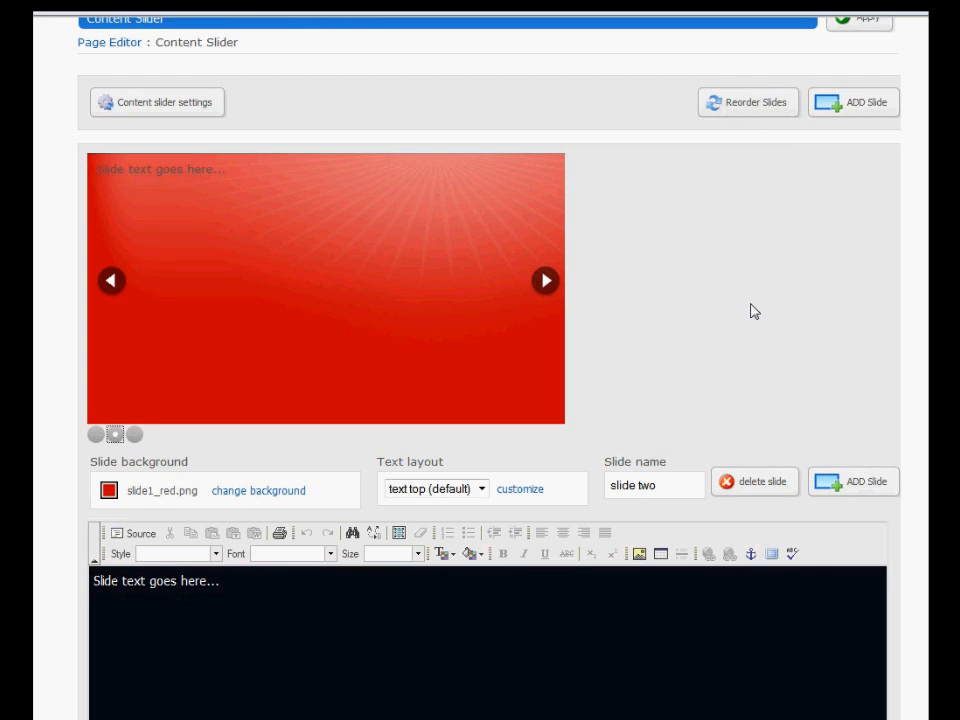
mouse_move(817, 231)
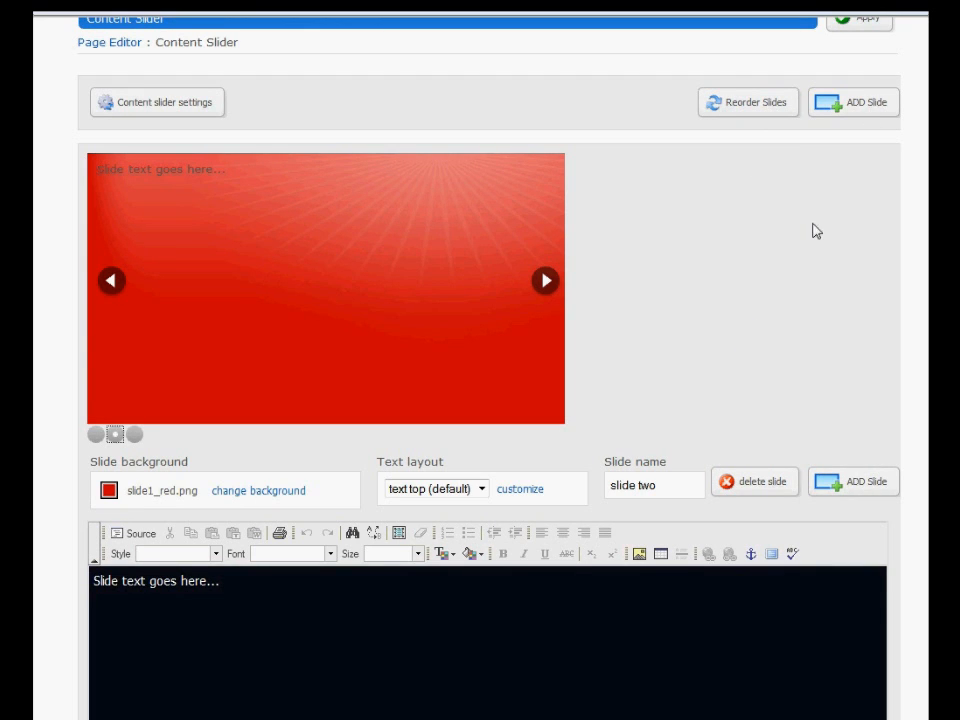